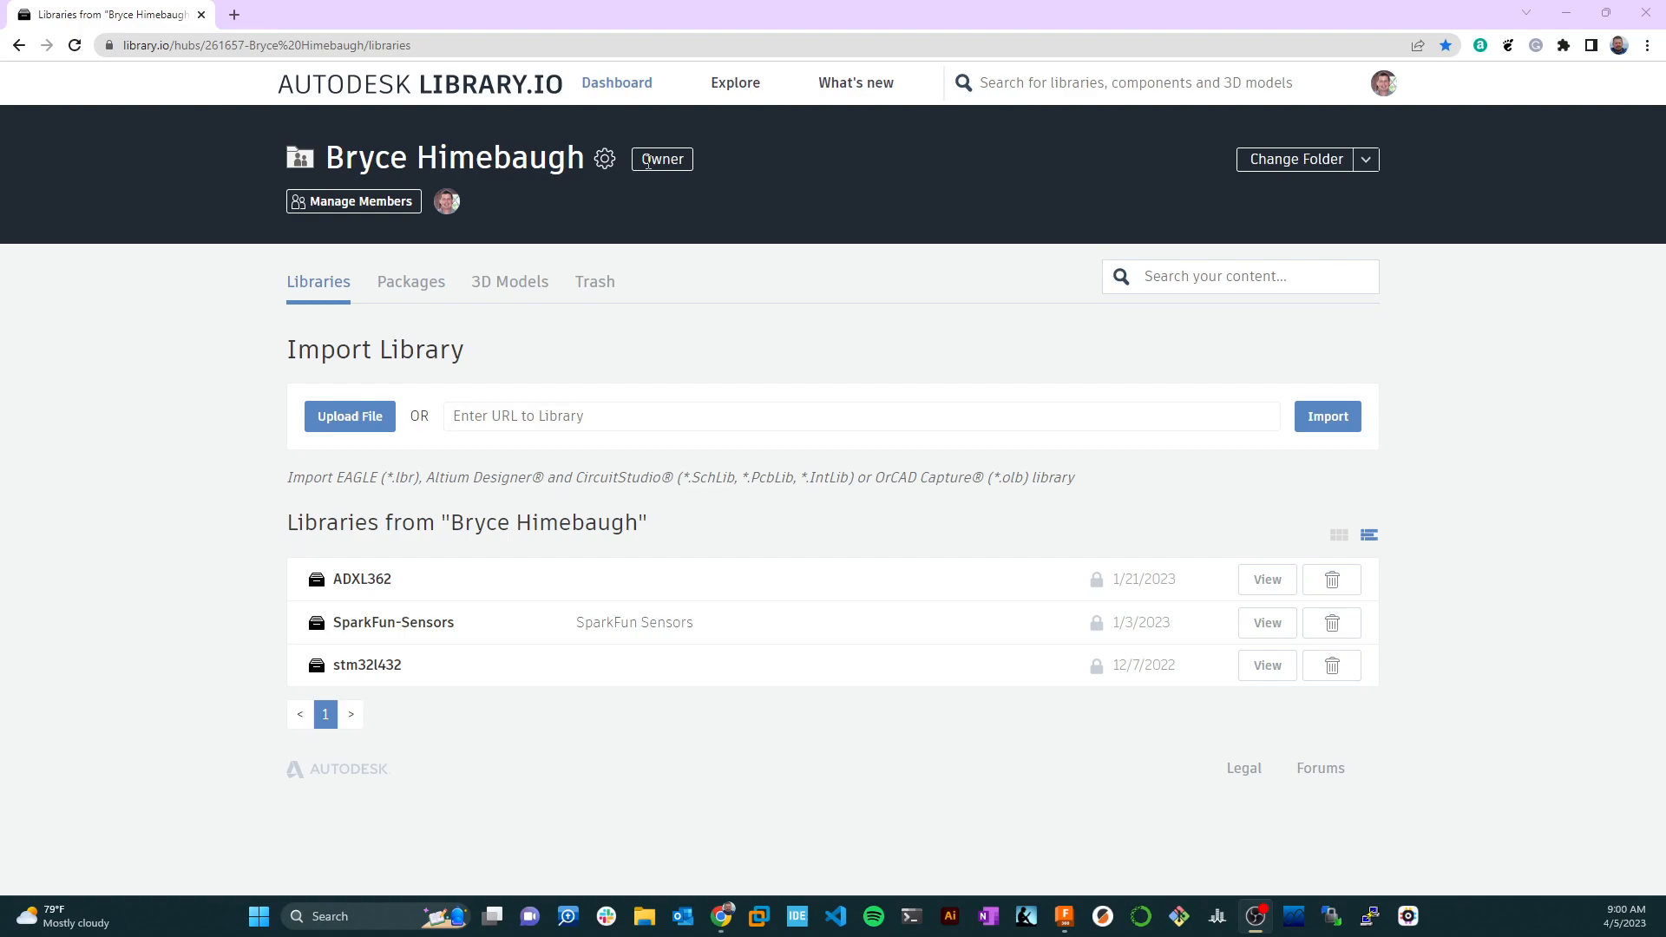
Step: Switch to the SICE Embedded Systems Class folder and view Embedded_Systems_Components library details
left_click(1366, 160)
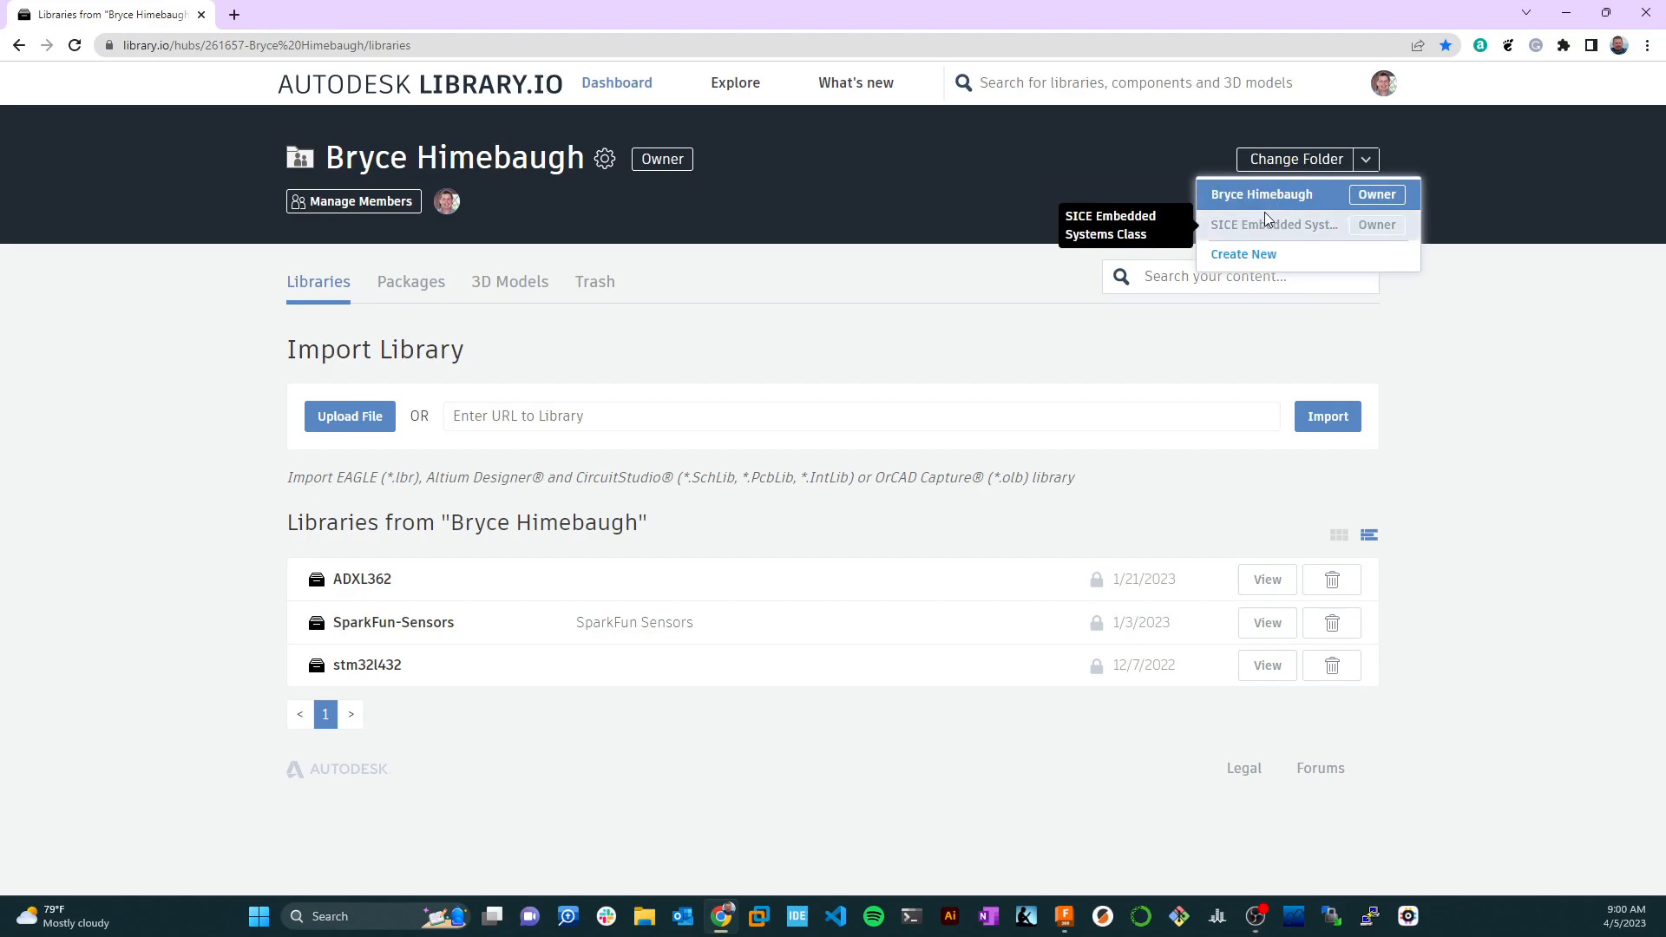
left_click(1274, 224)
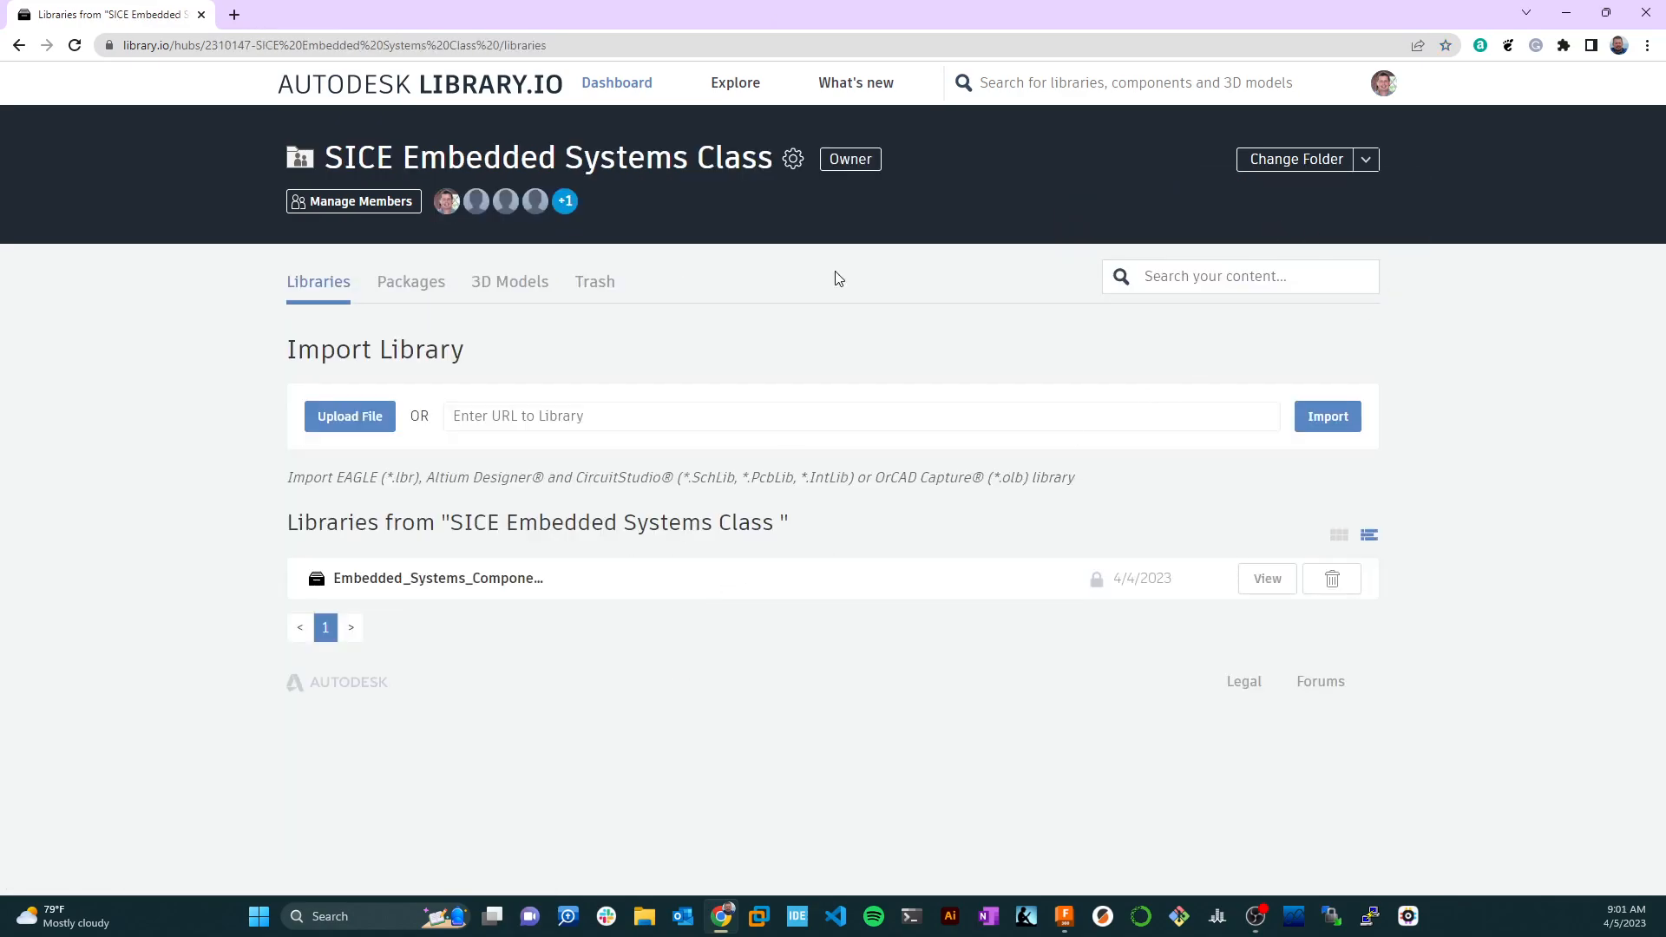
mouse_move(479, 585)
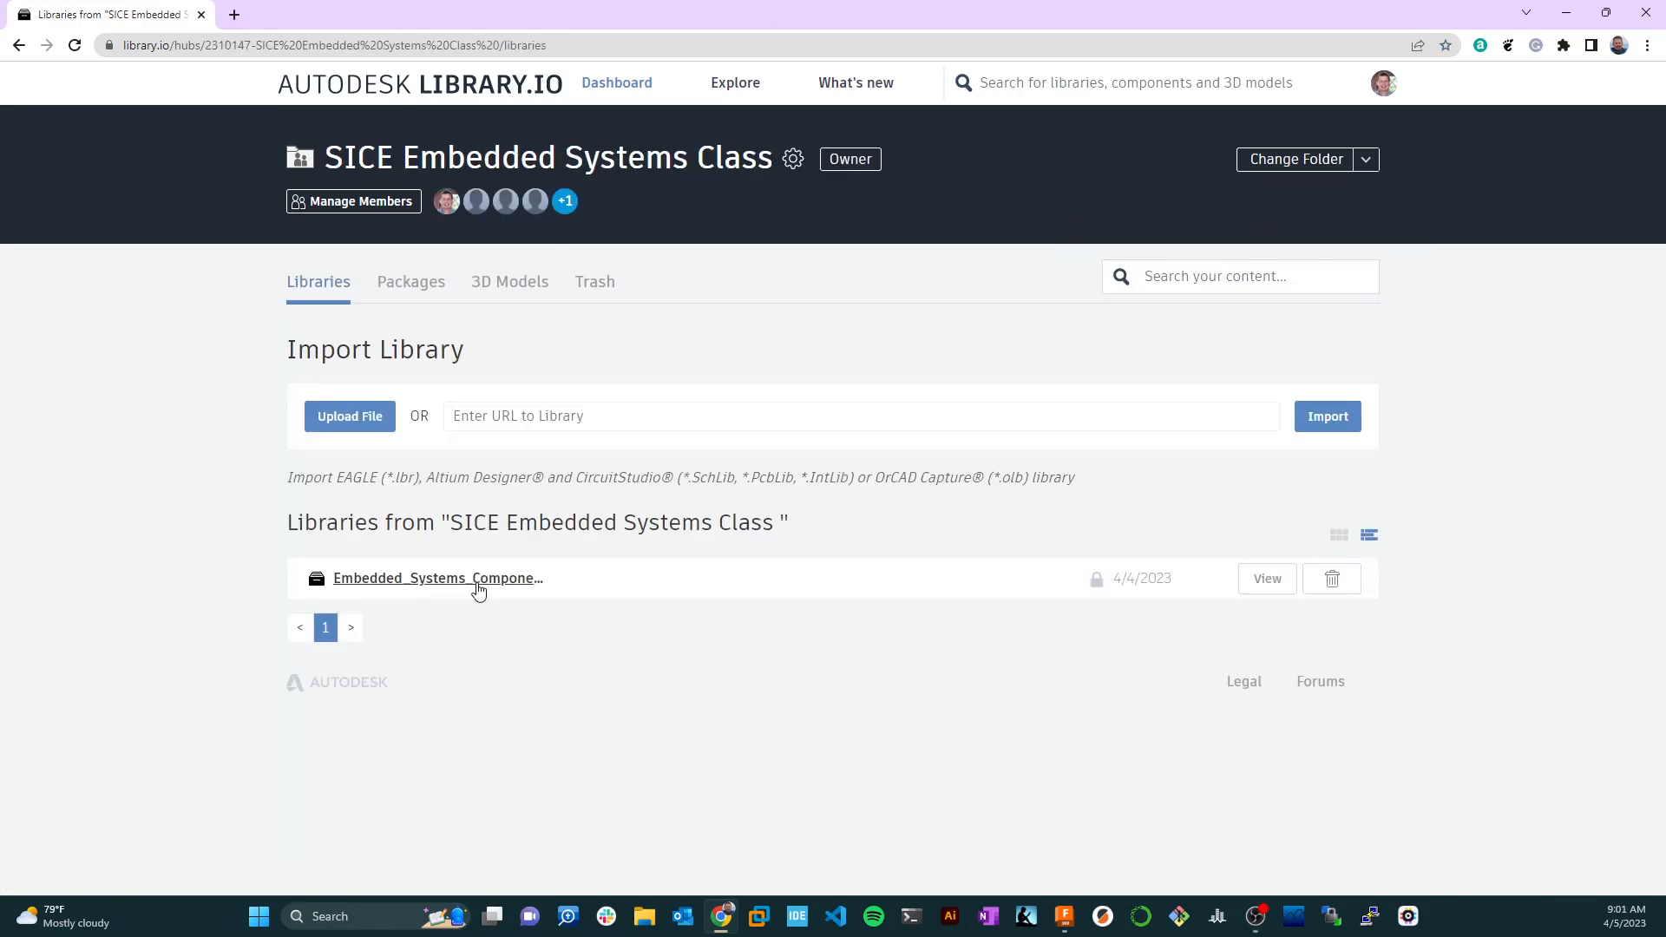
mouse_move(1029, 431)
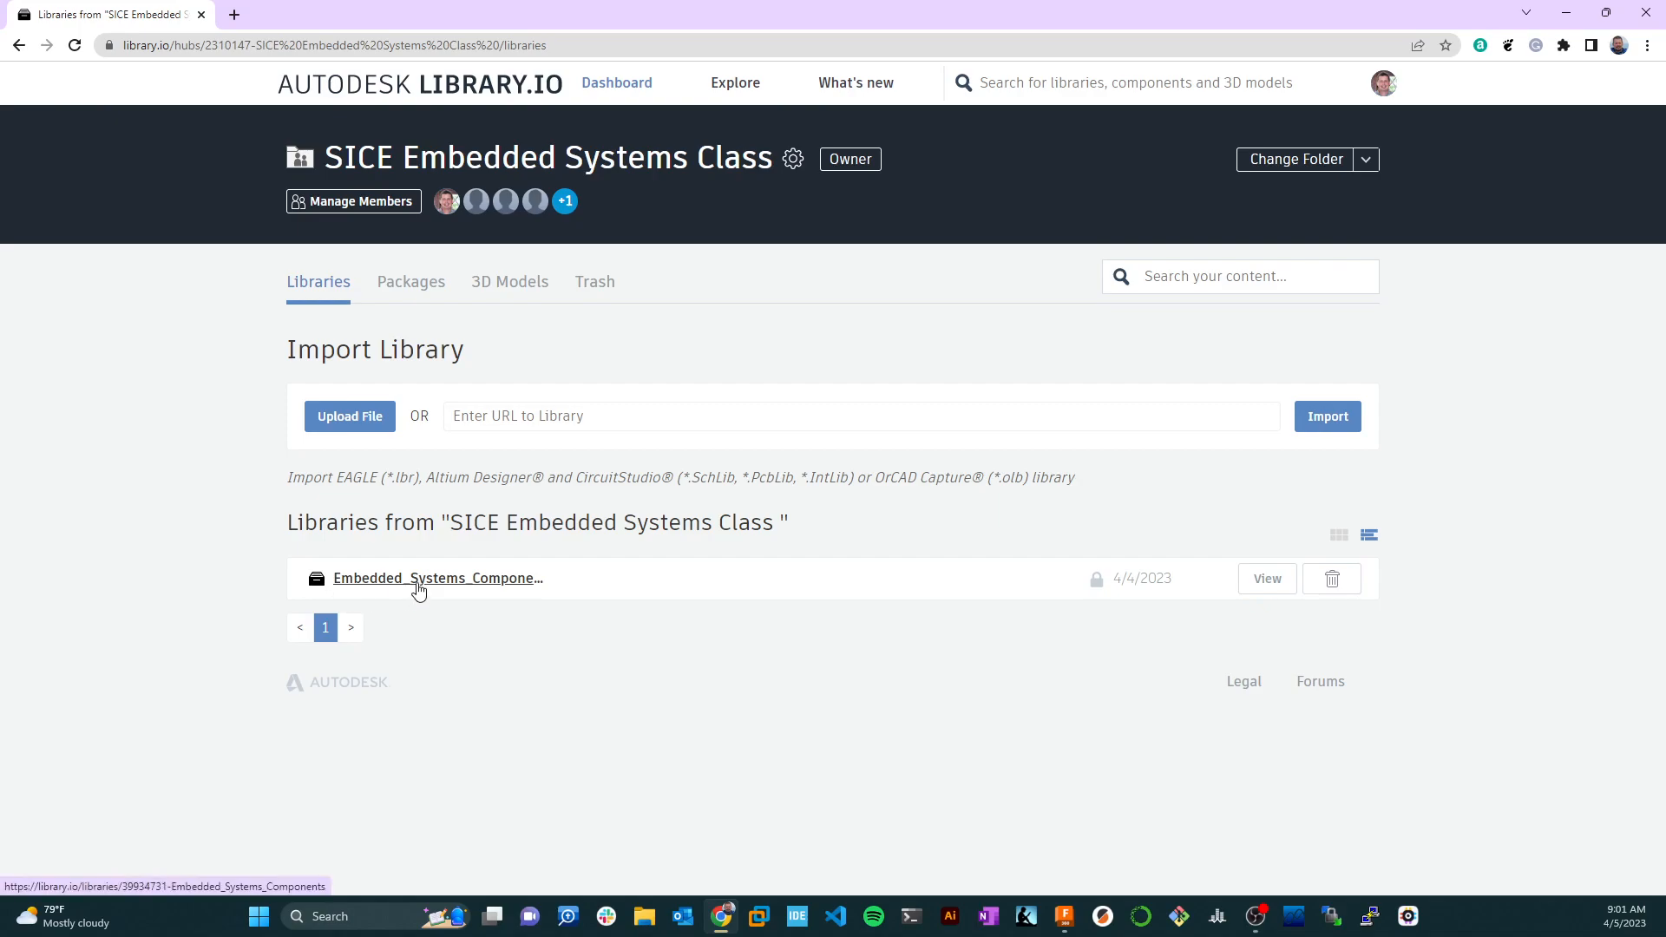
left_click(438, 576)
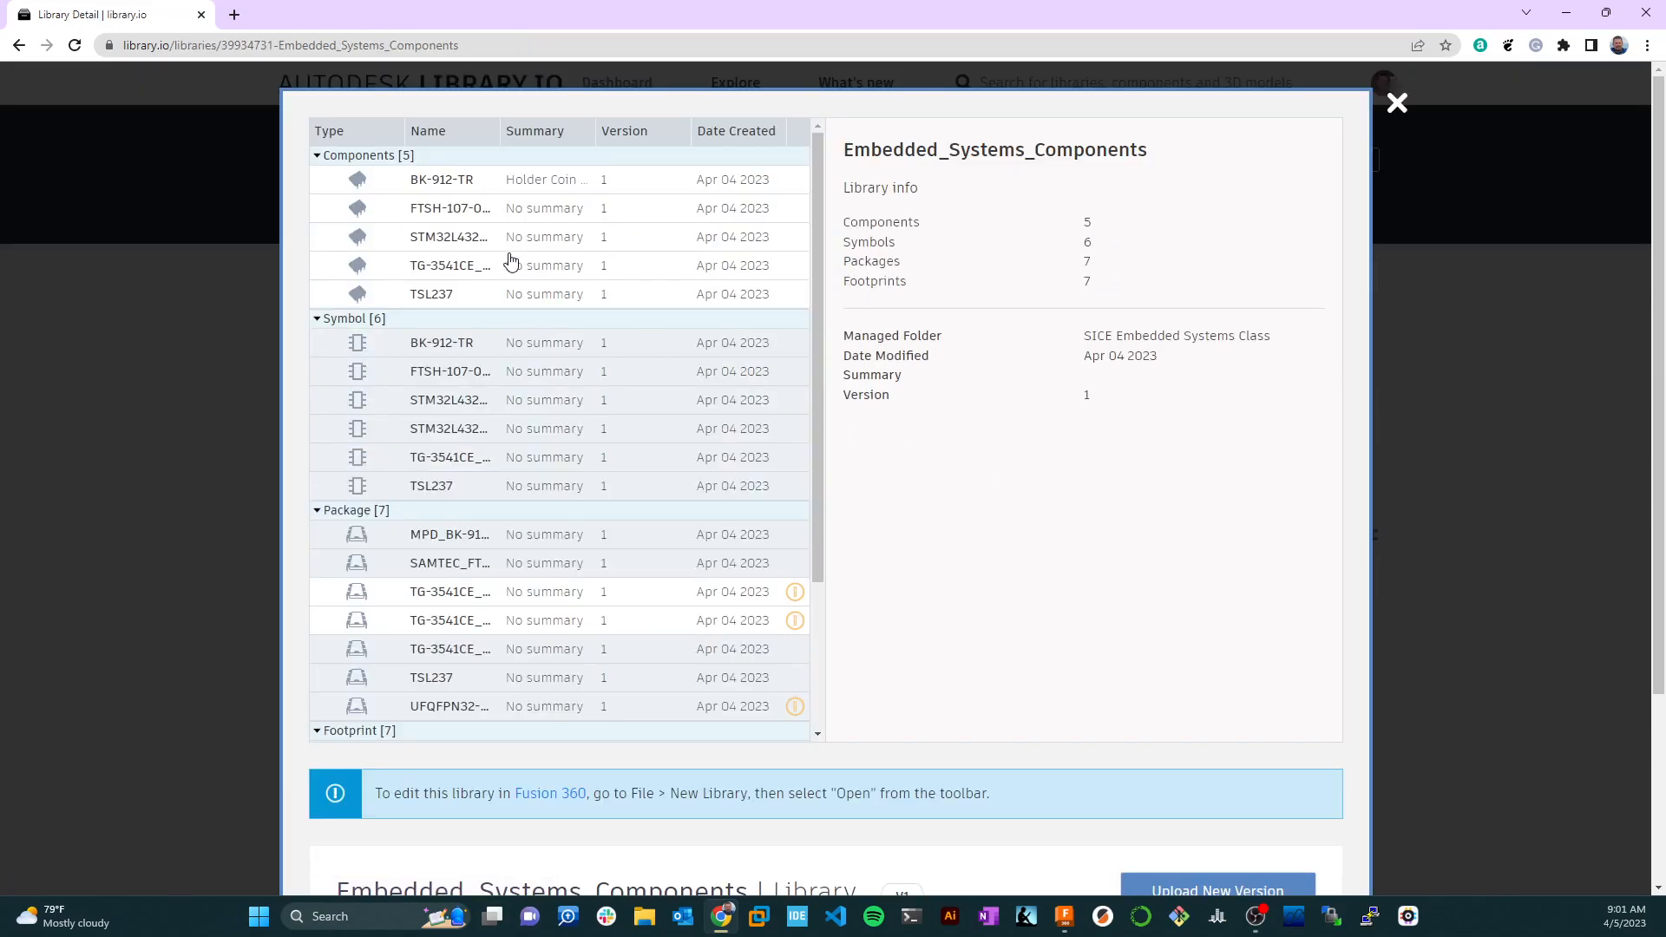
Step: Browse the library's components, symbols and packages, then view the TSL237 package details
scroll("down", 3)
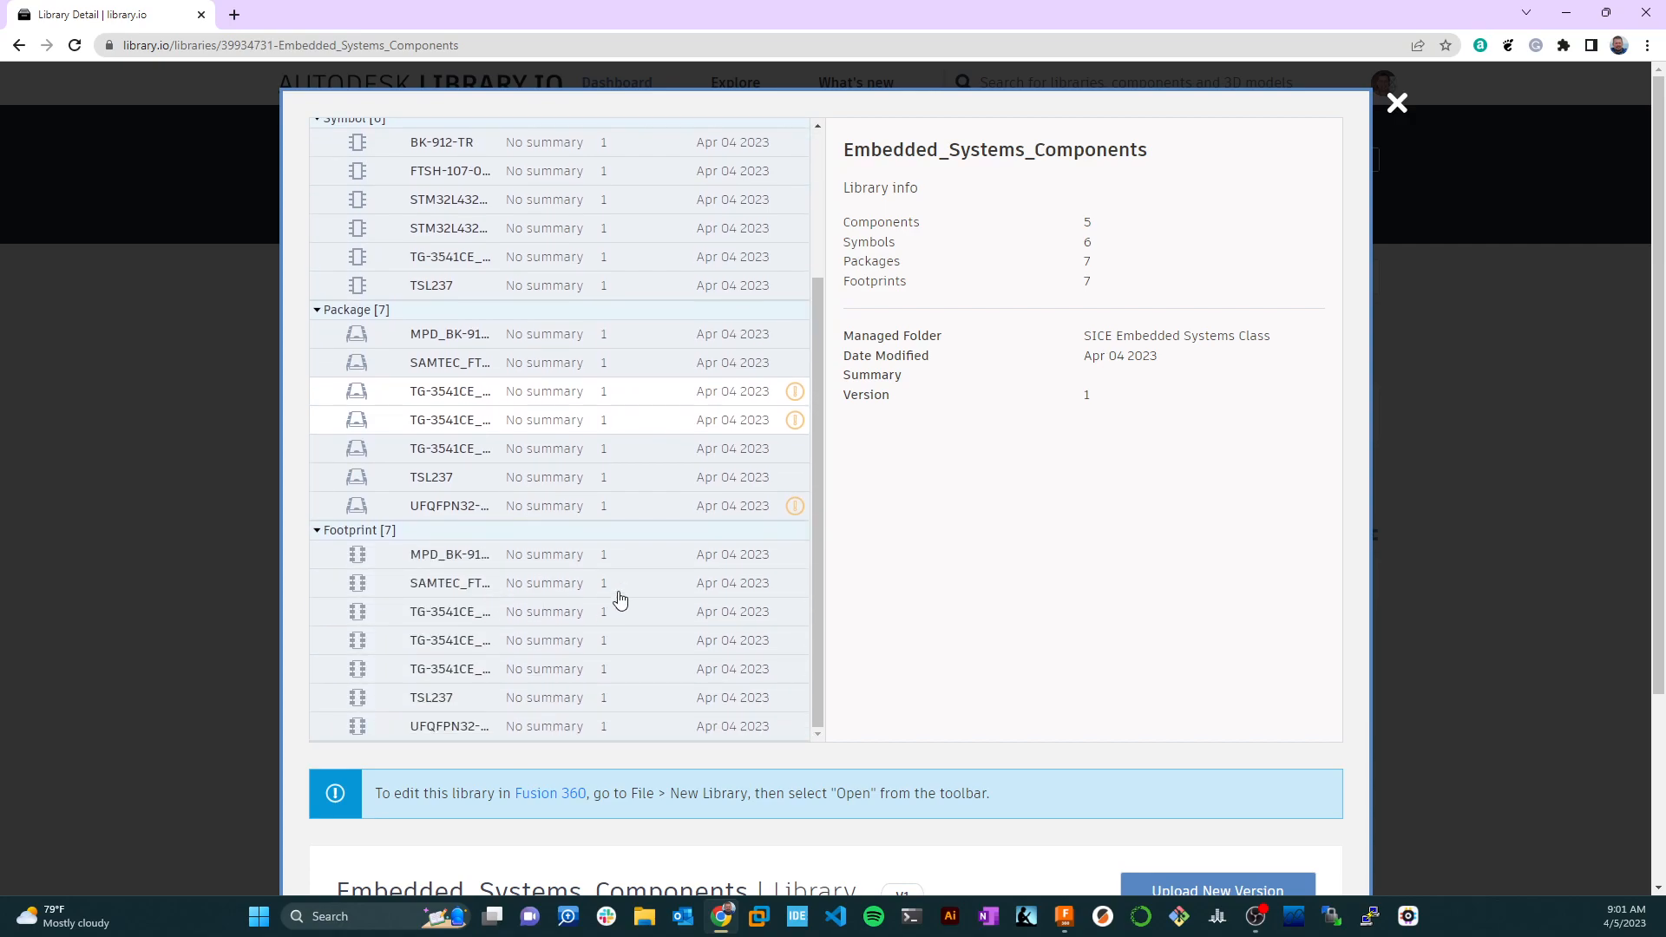
scroll("up", 3)
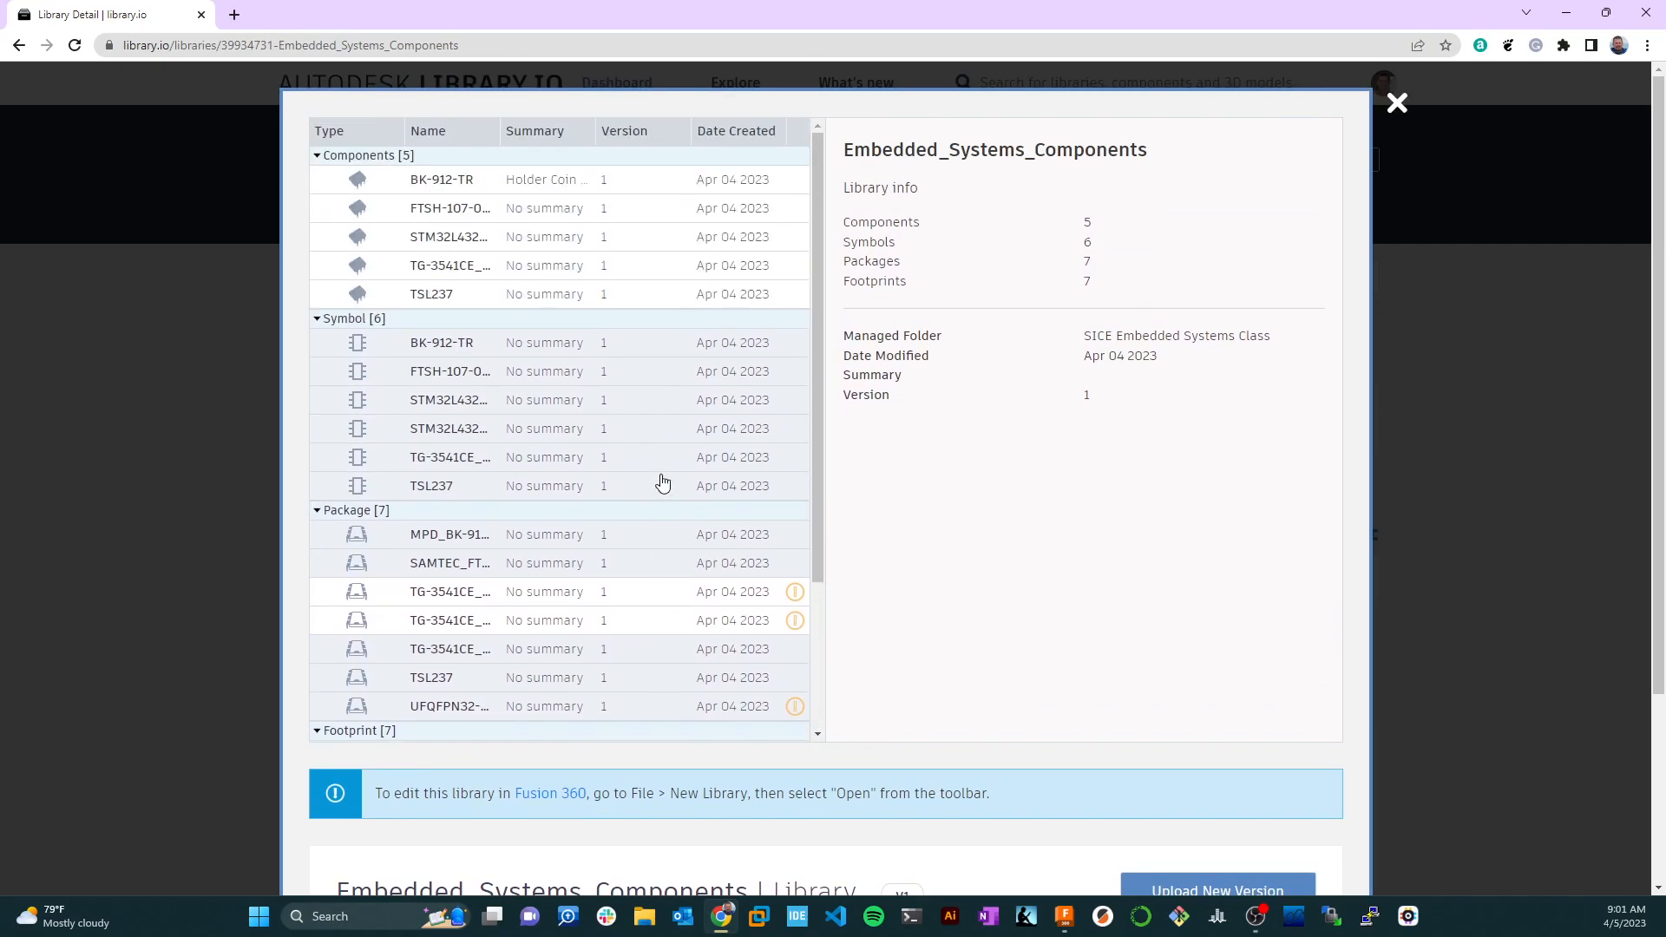
scroll("down", 3)
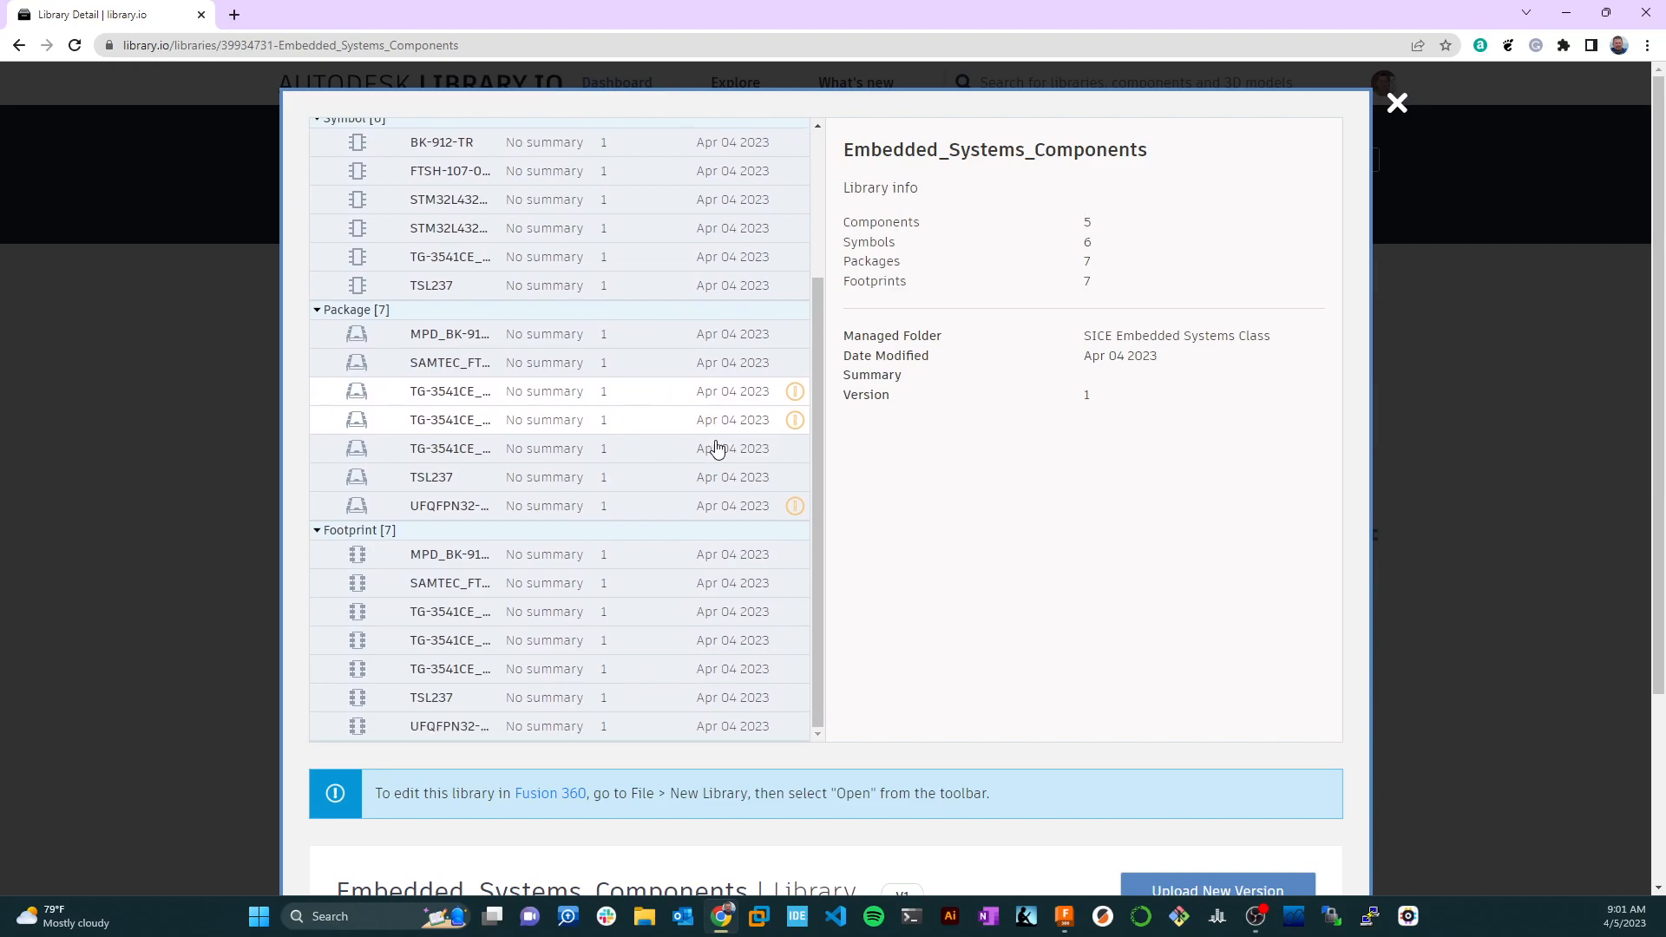
scroll("down", 3)
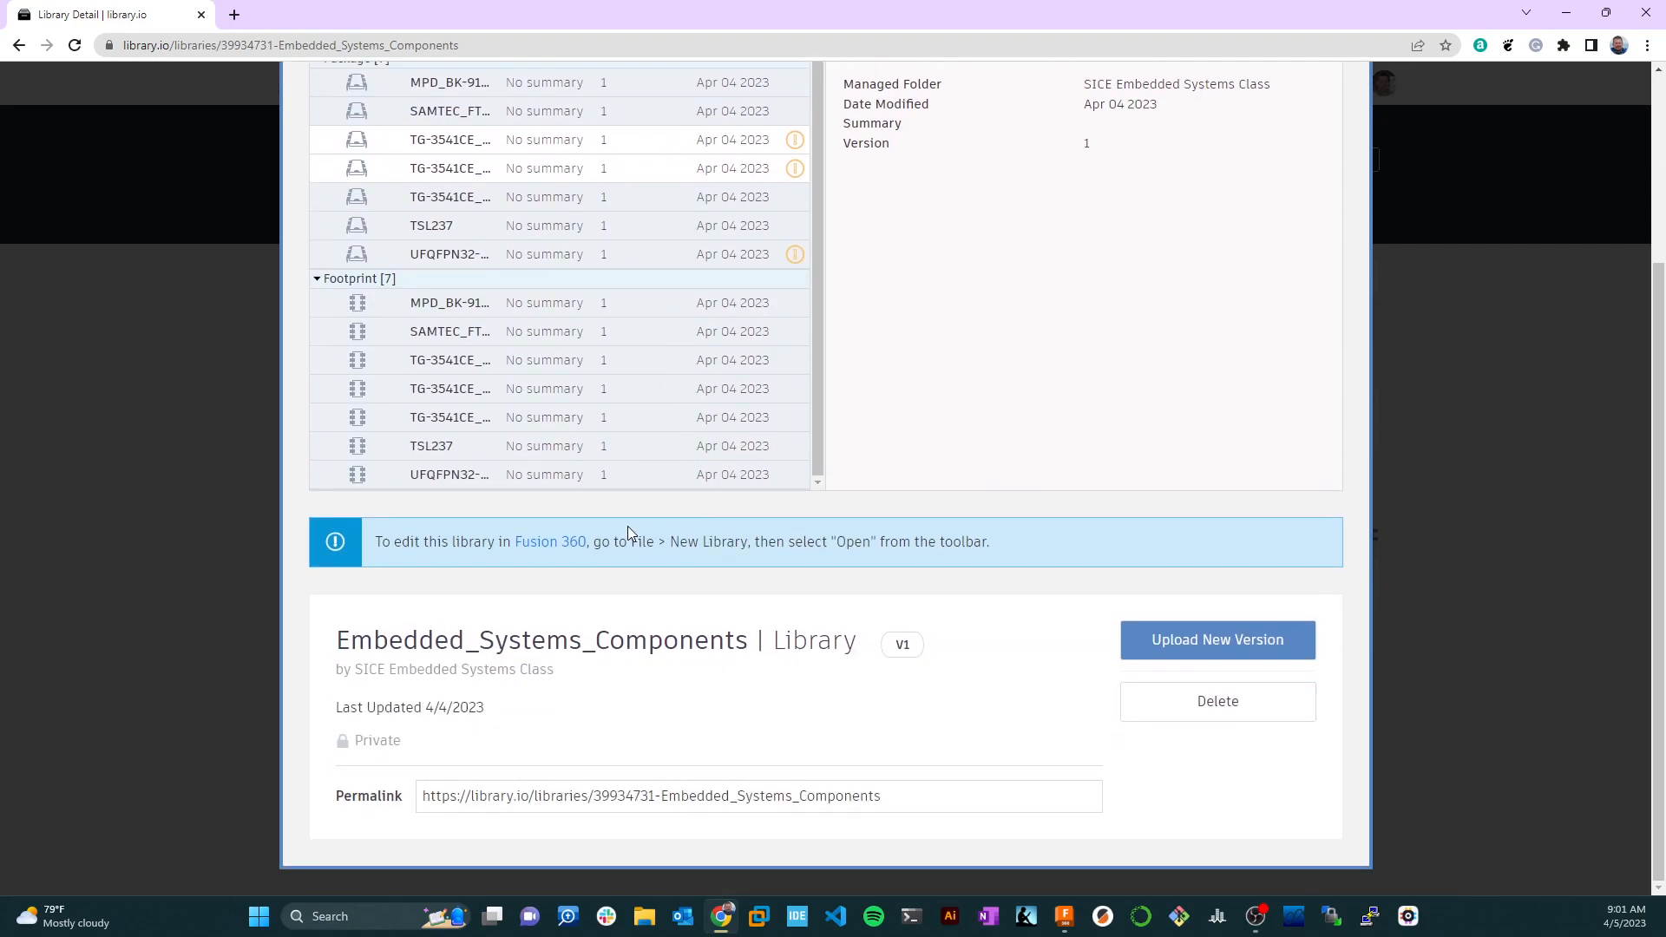
scroll("up", 3)
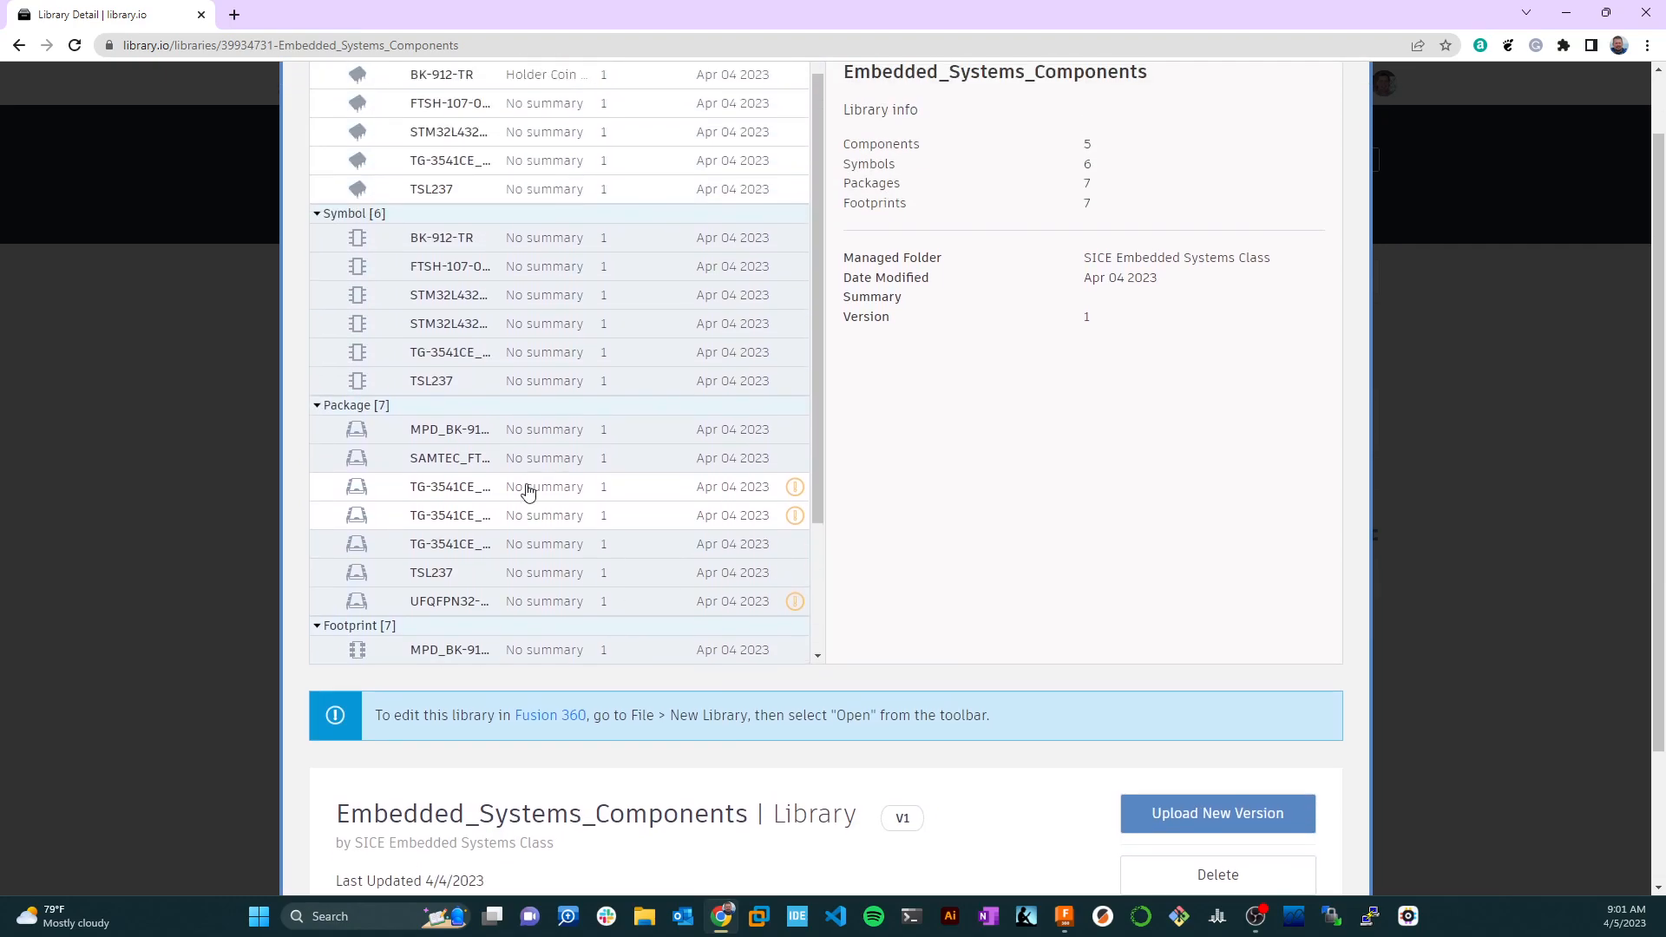
mouse_move(418, 592)
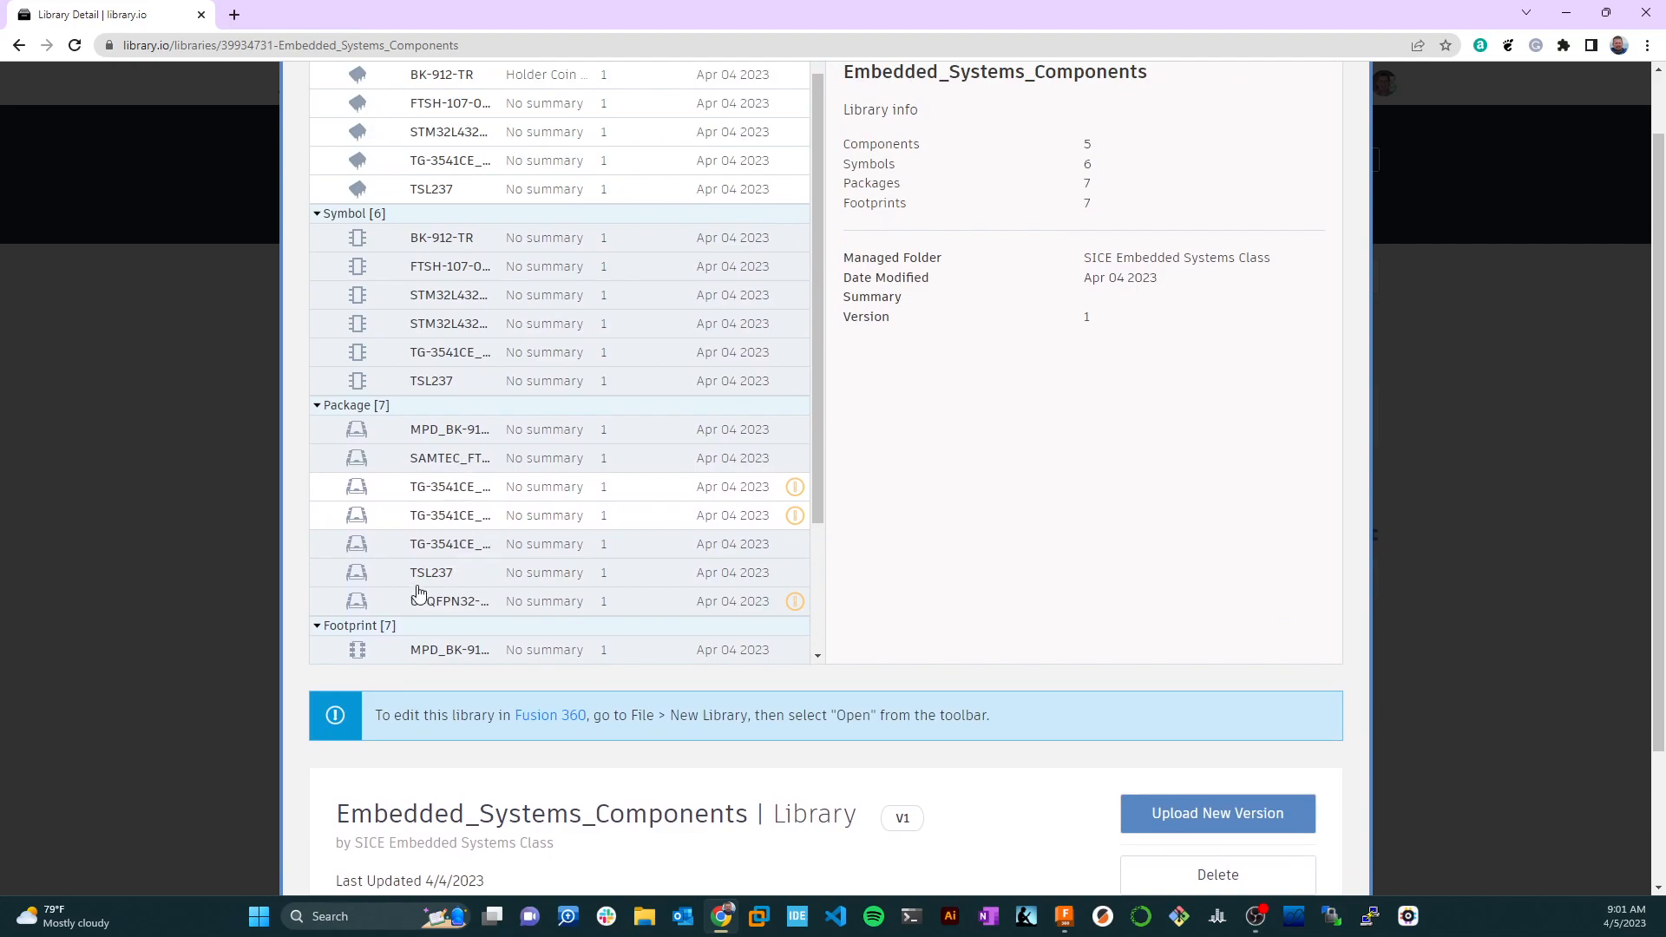
left_click(432, 573)
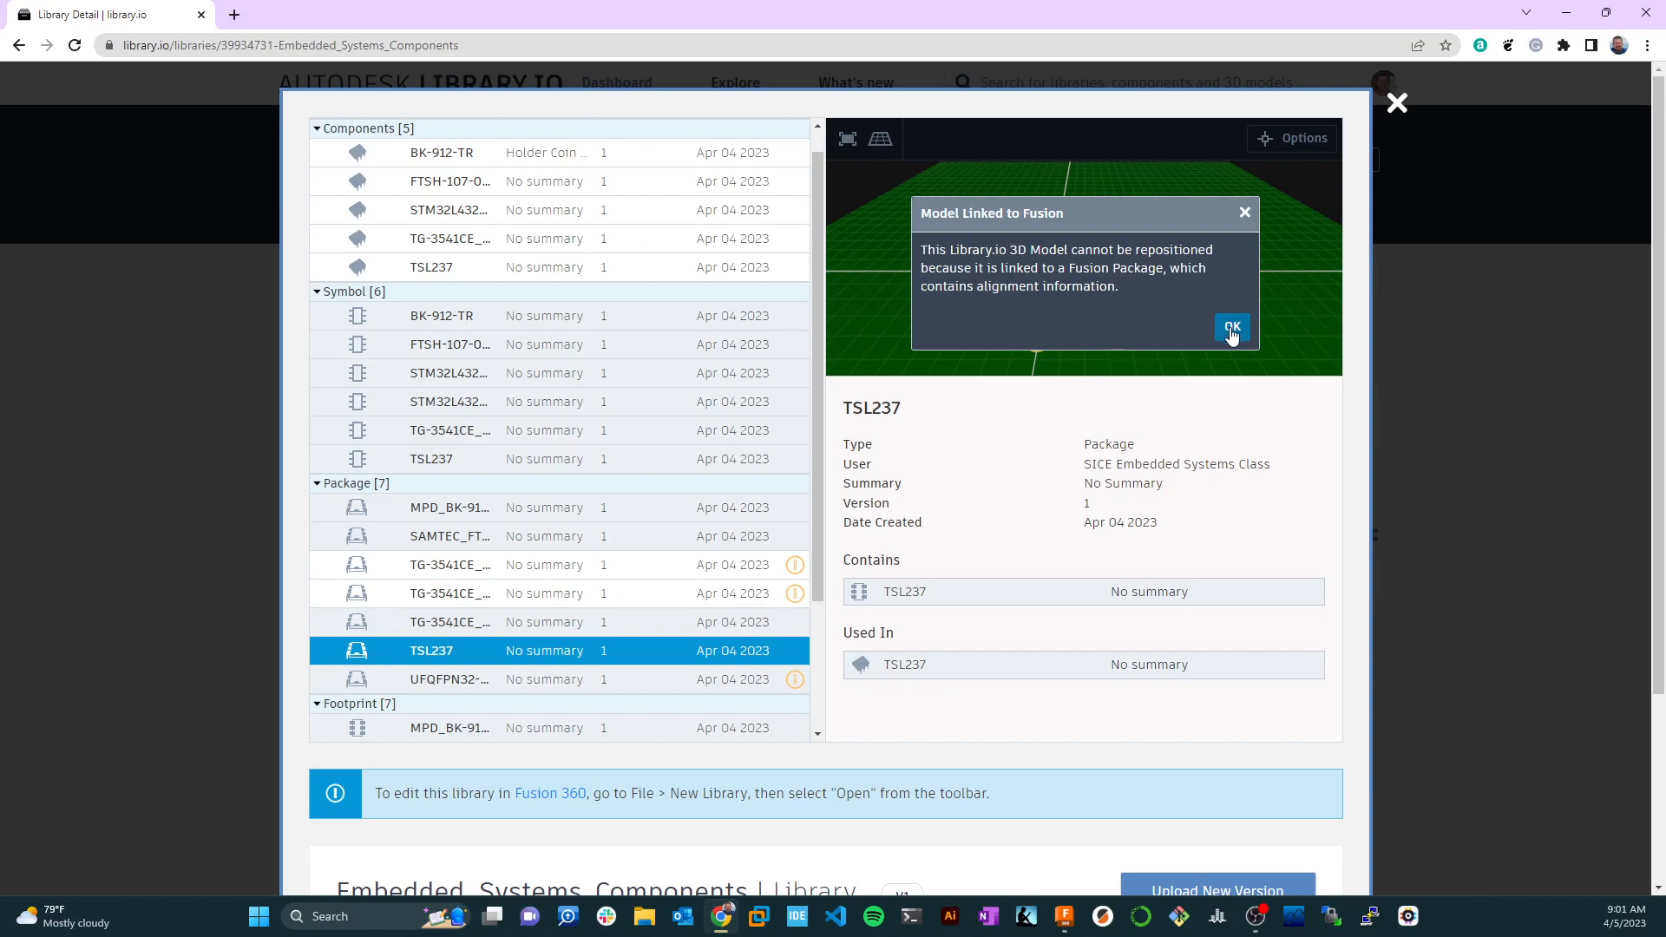
Step: Dismiss the Model Linked to Fusion notice, view the TSL237 3D model, and close the library details
left_click(1232, 326)
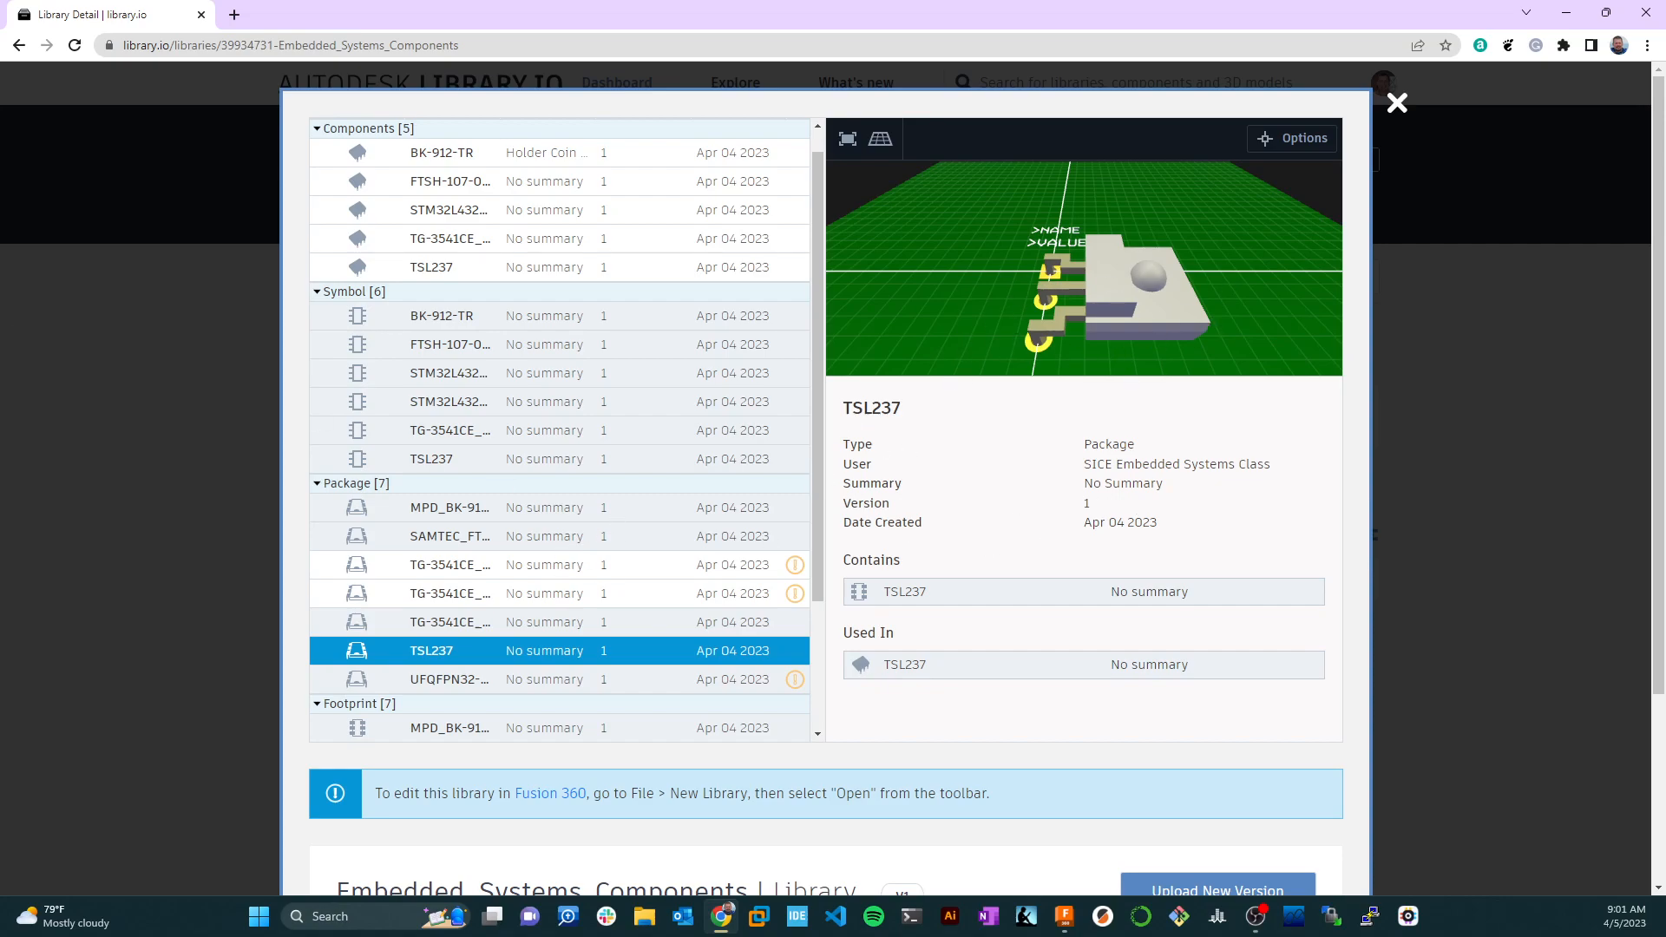
scroll("up", 3)
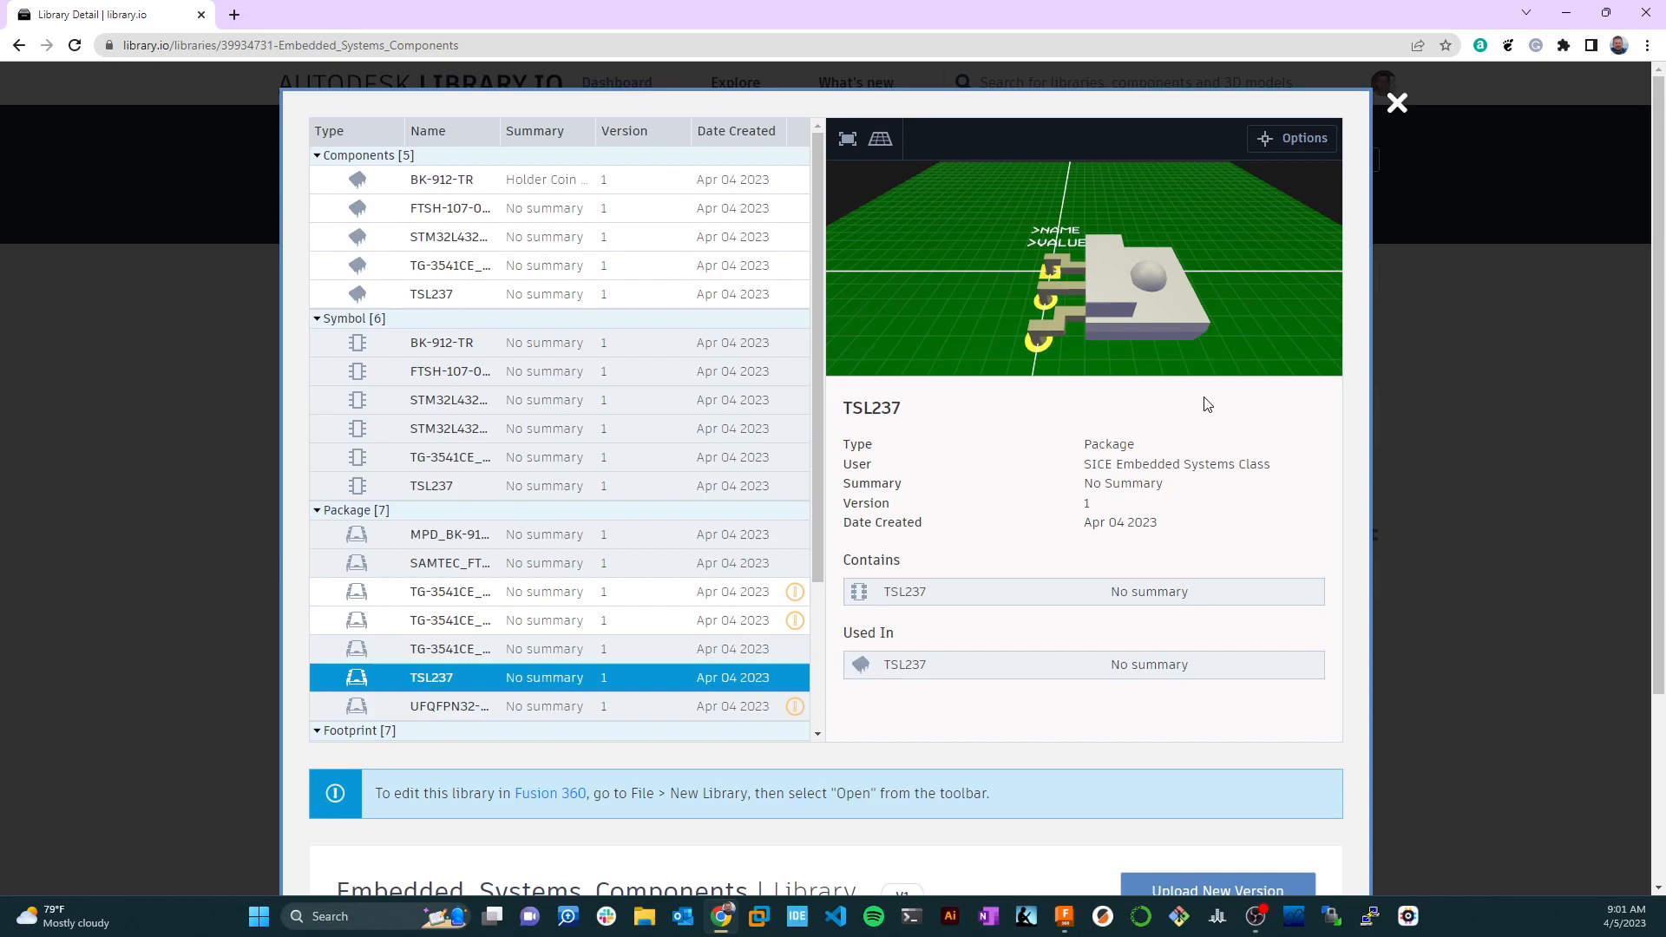
left_click(1395, 102)
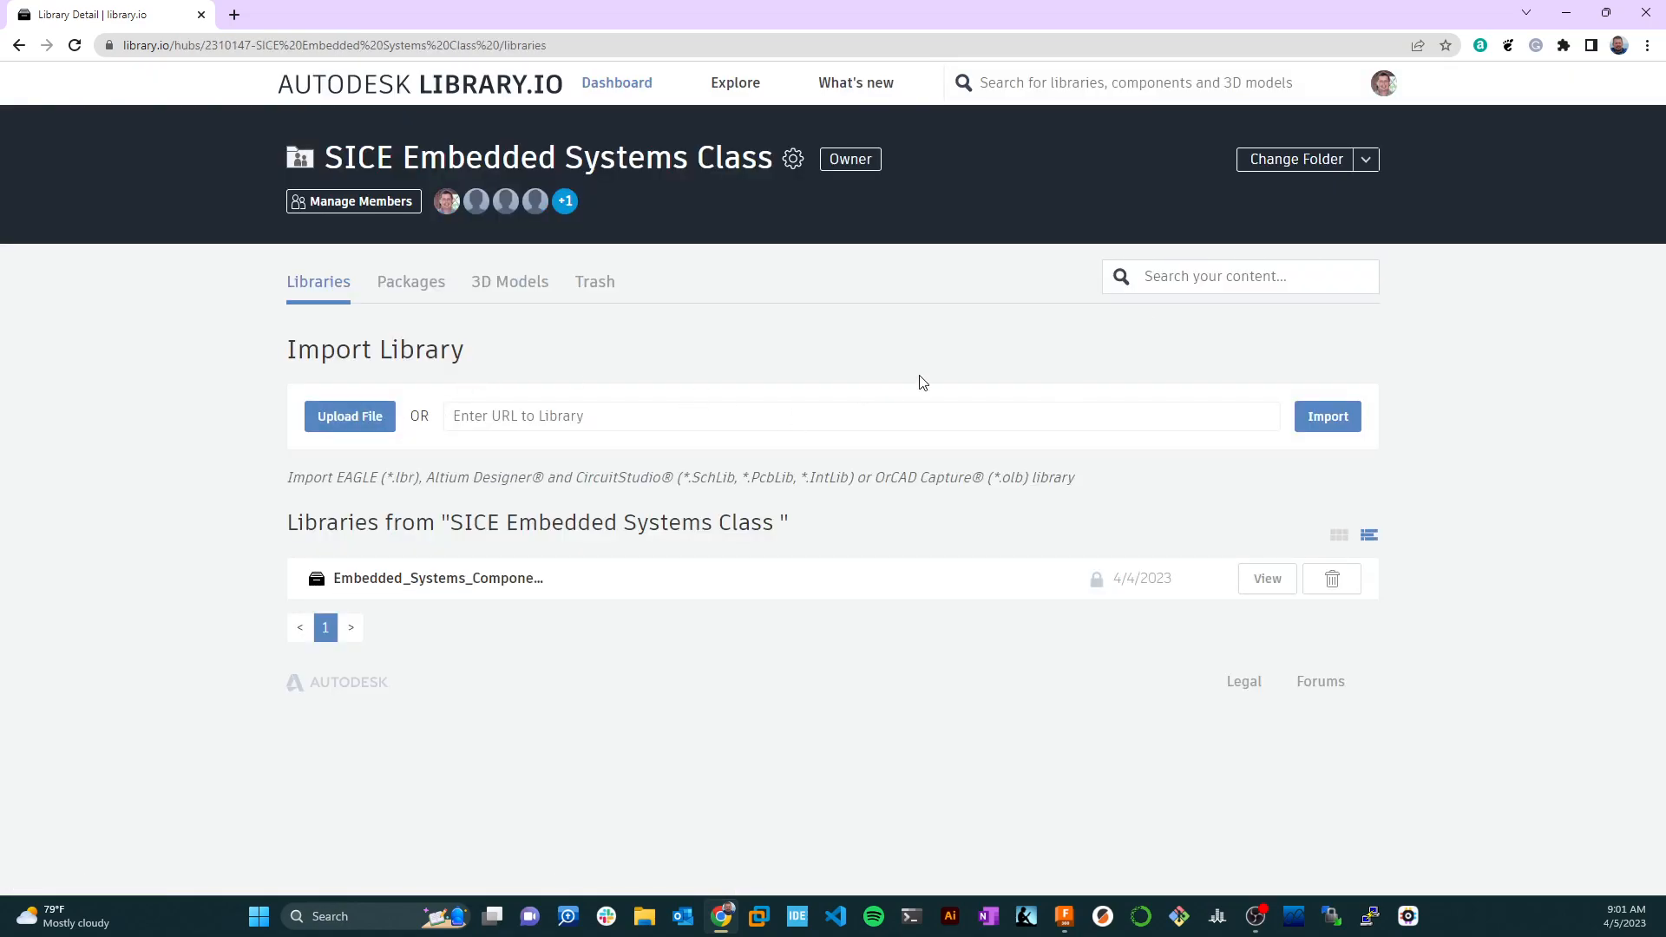
Step: Minimize the Chrome window with Library.io to reveal Fusion 360's schematic editor
left_click(352, 201)
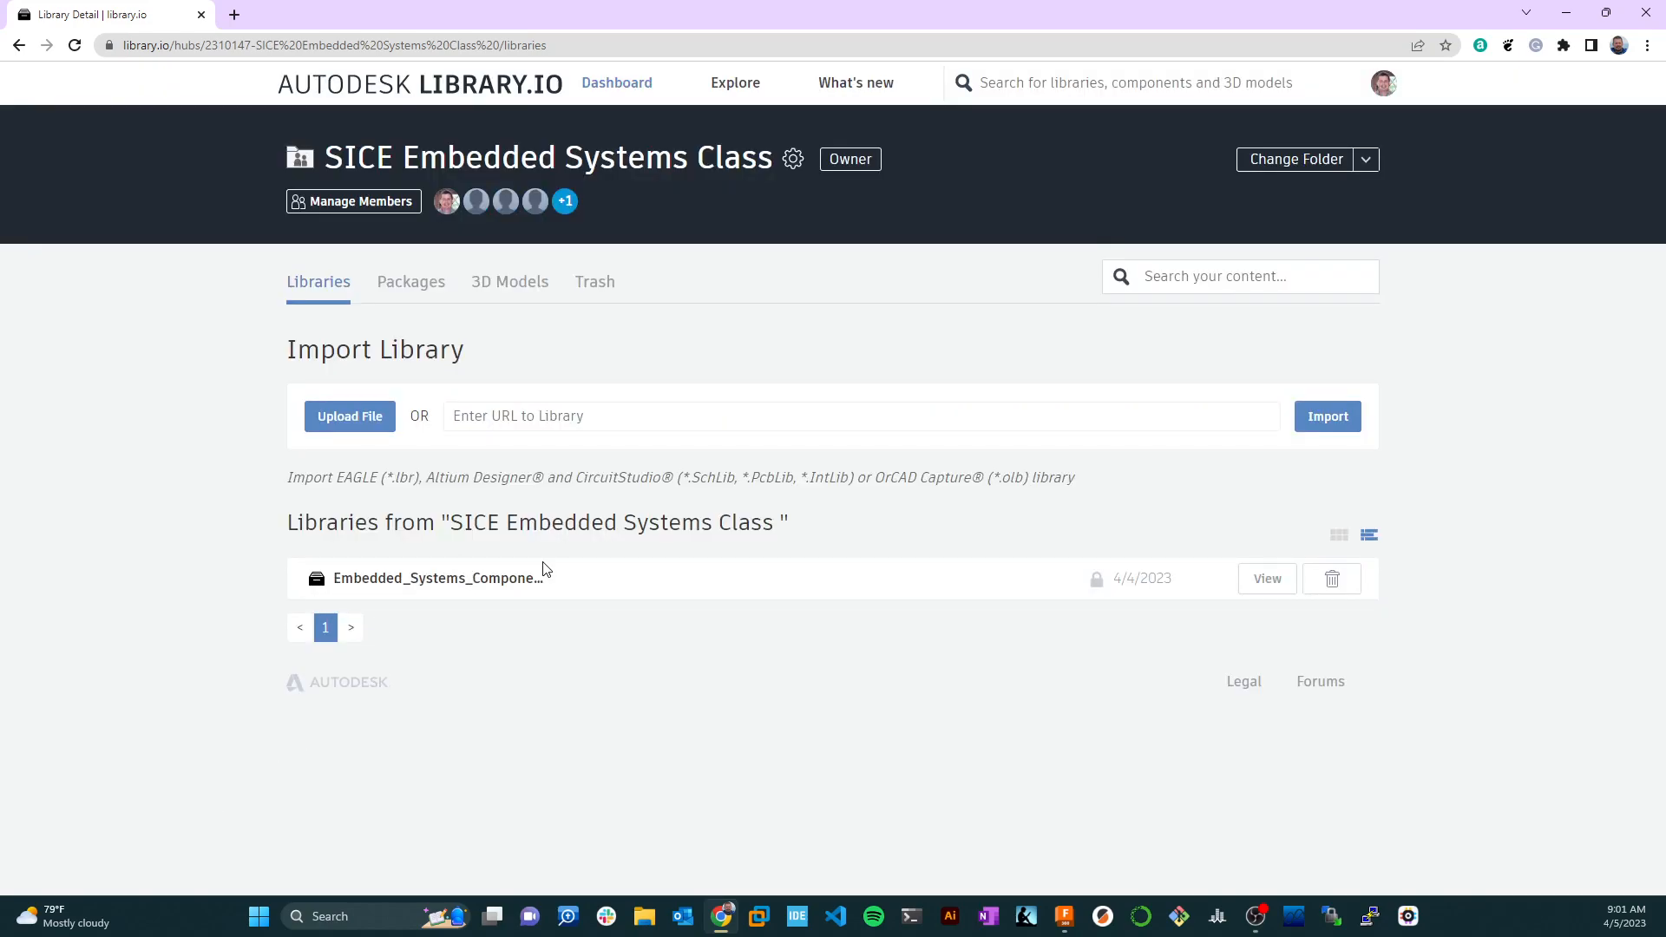
mouse_move(509, 633)
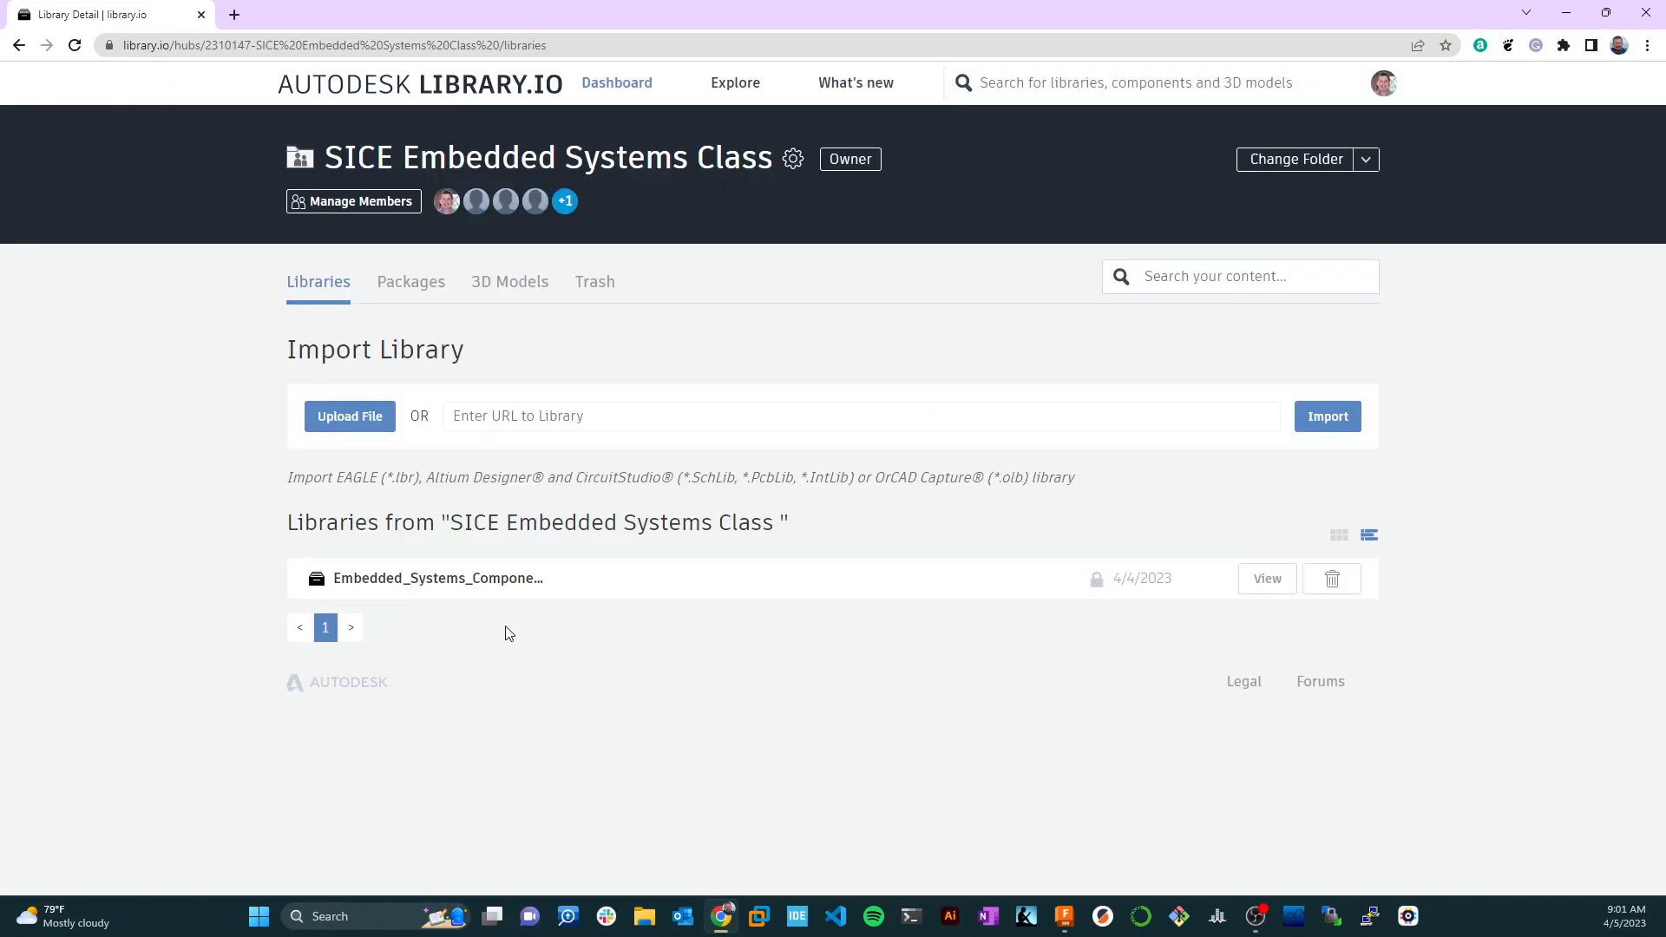
mouse_move(695, 460)
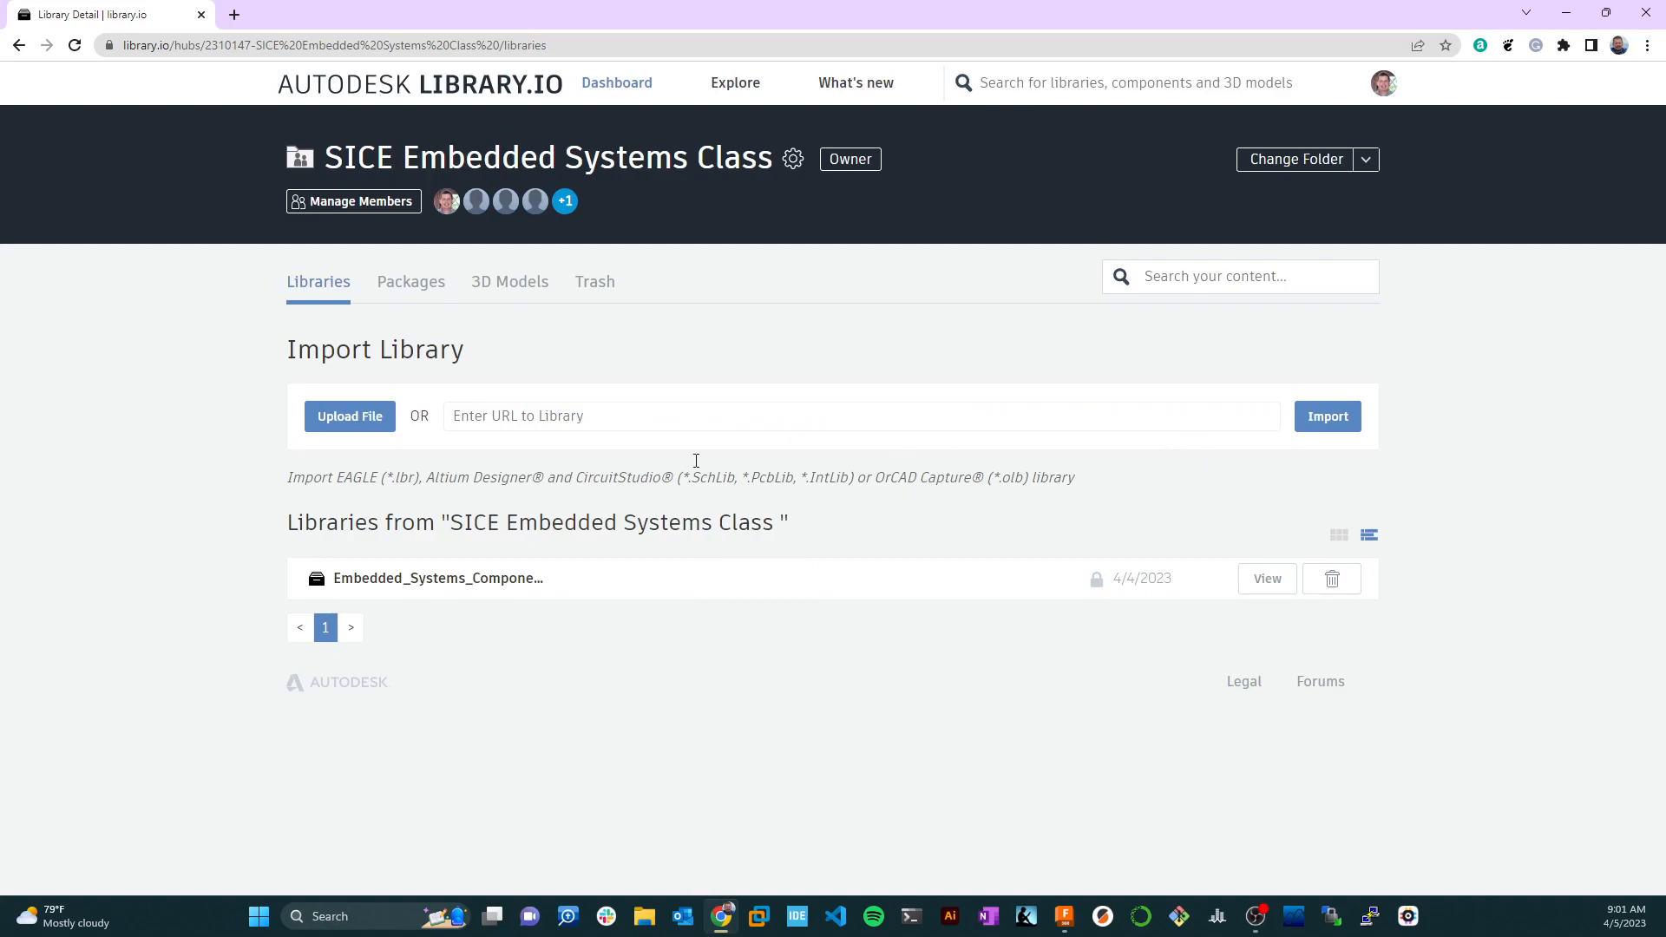
mouse_move(472, 465)
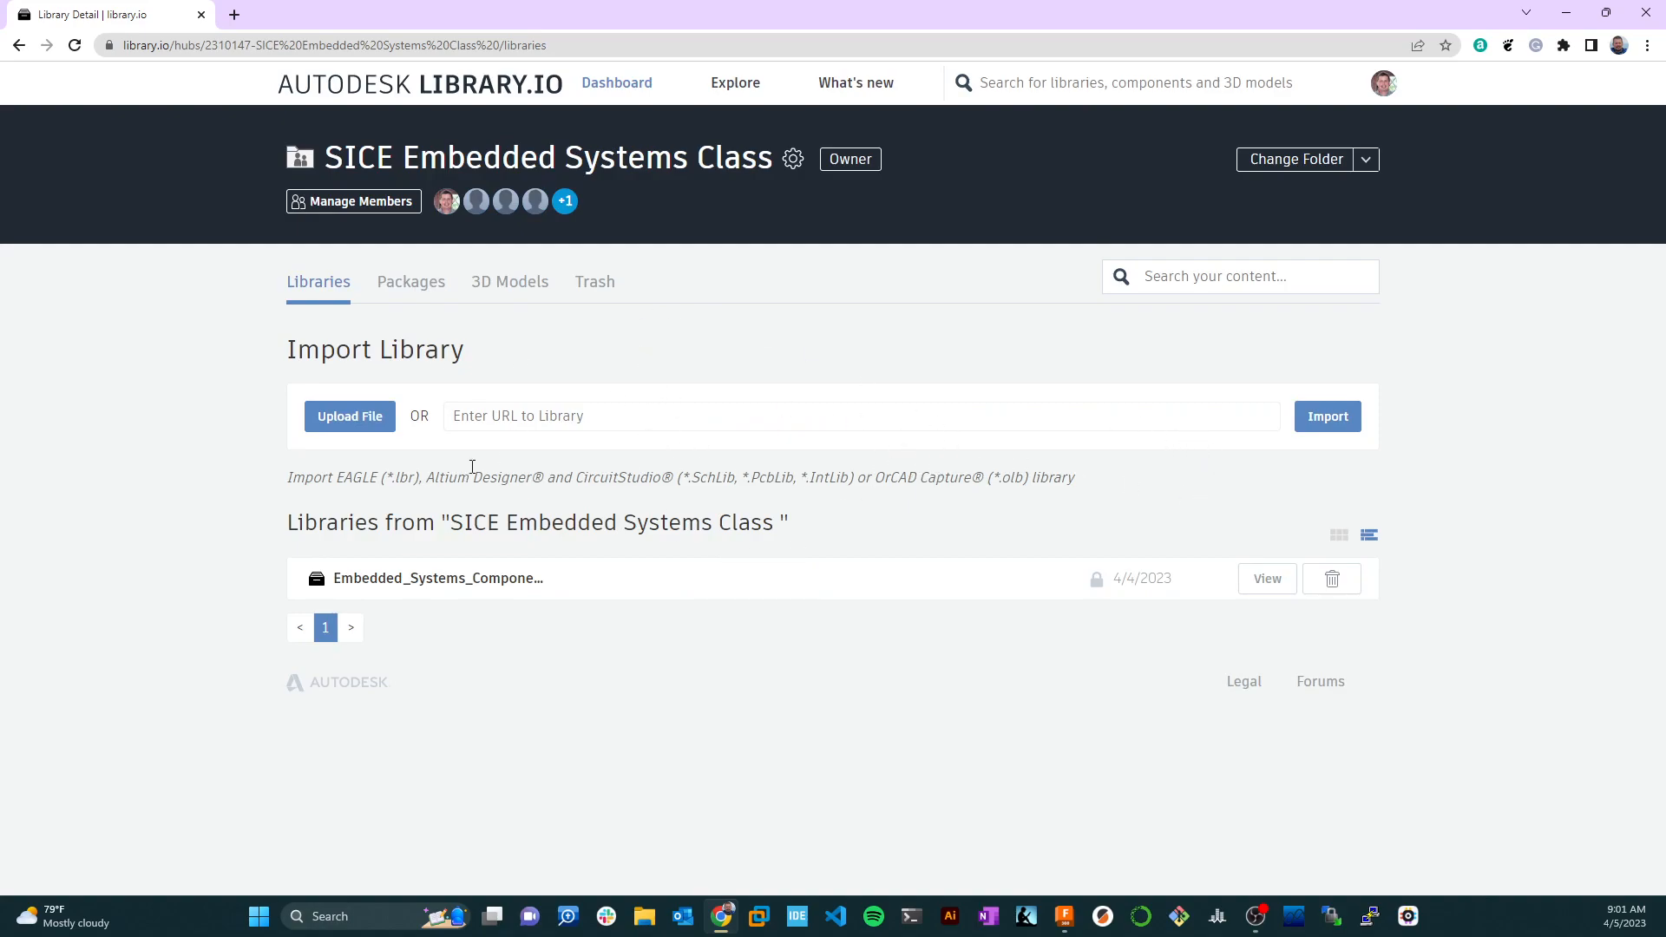
mouse_move(1196, 399)
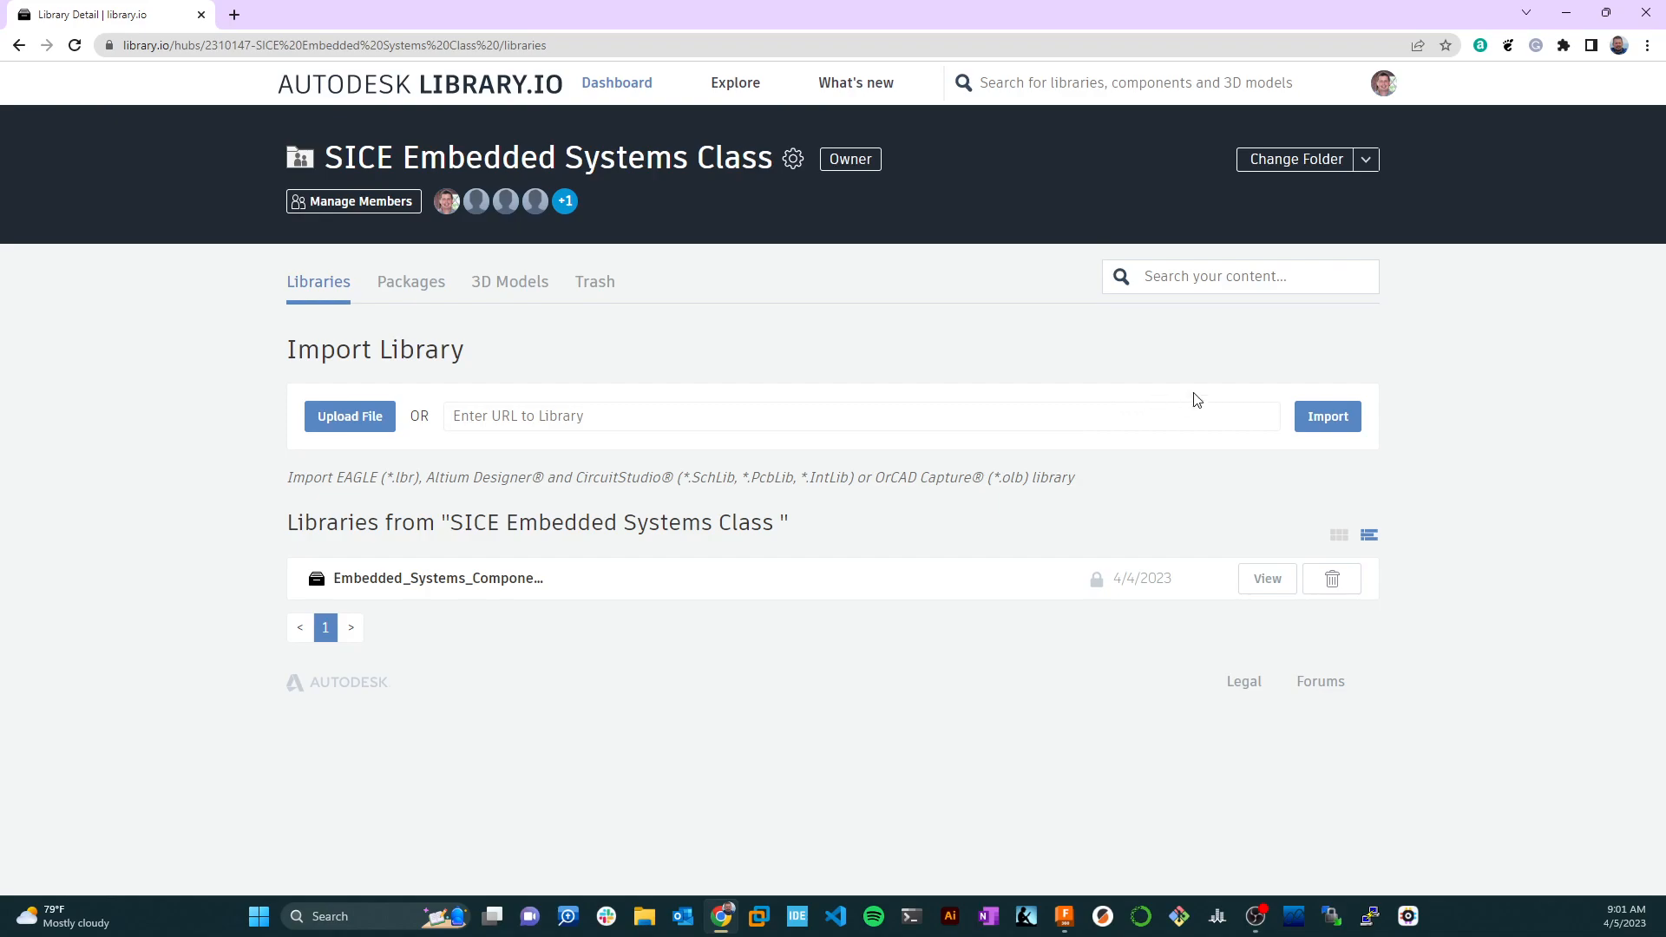
mouse_move(1567, 12)
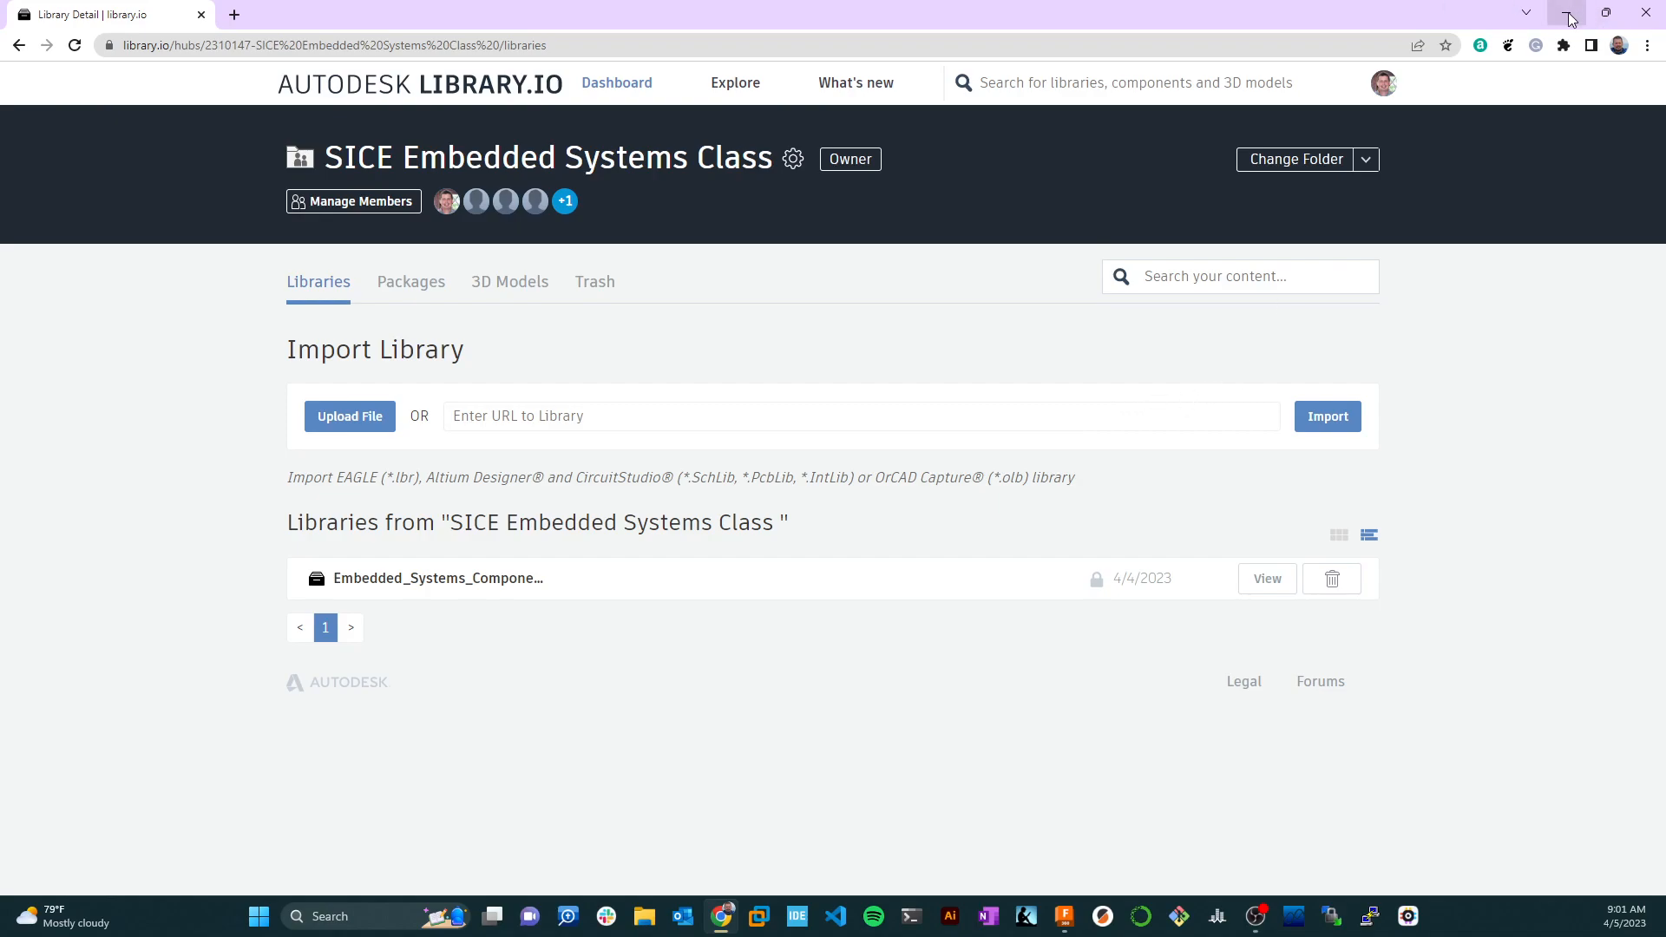
left_click(1569, 12)
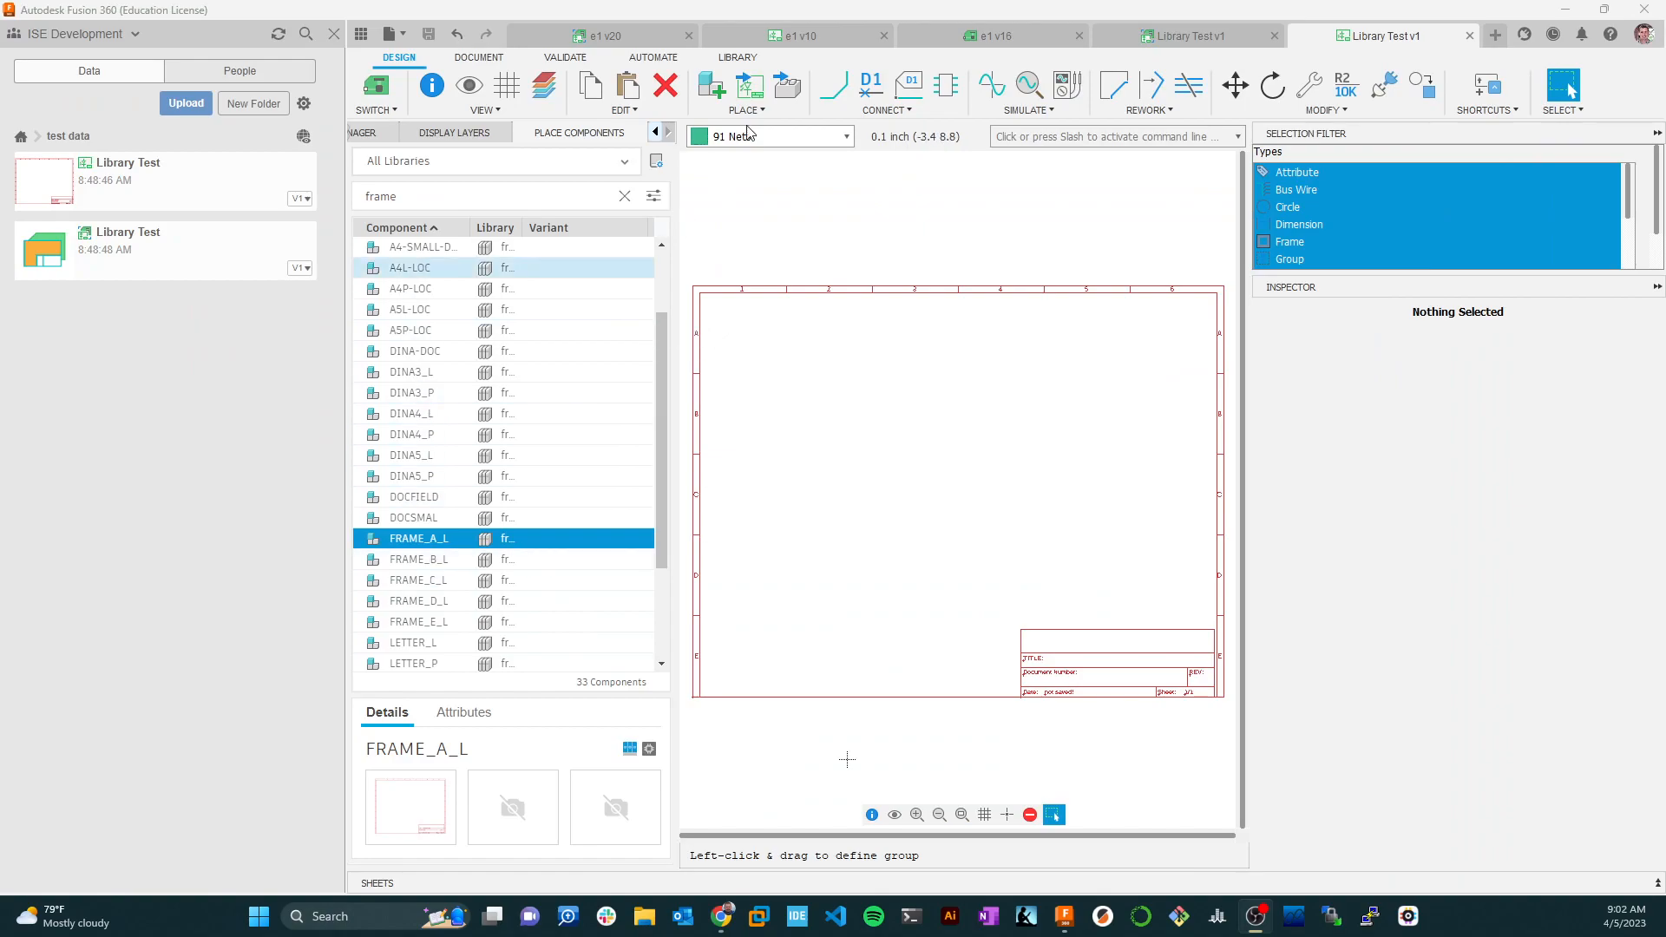
mouse_move(831, 543)
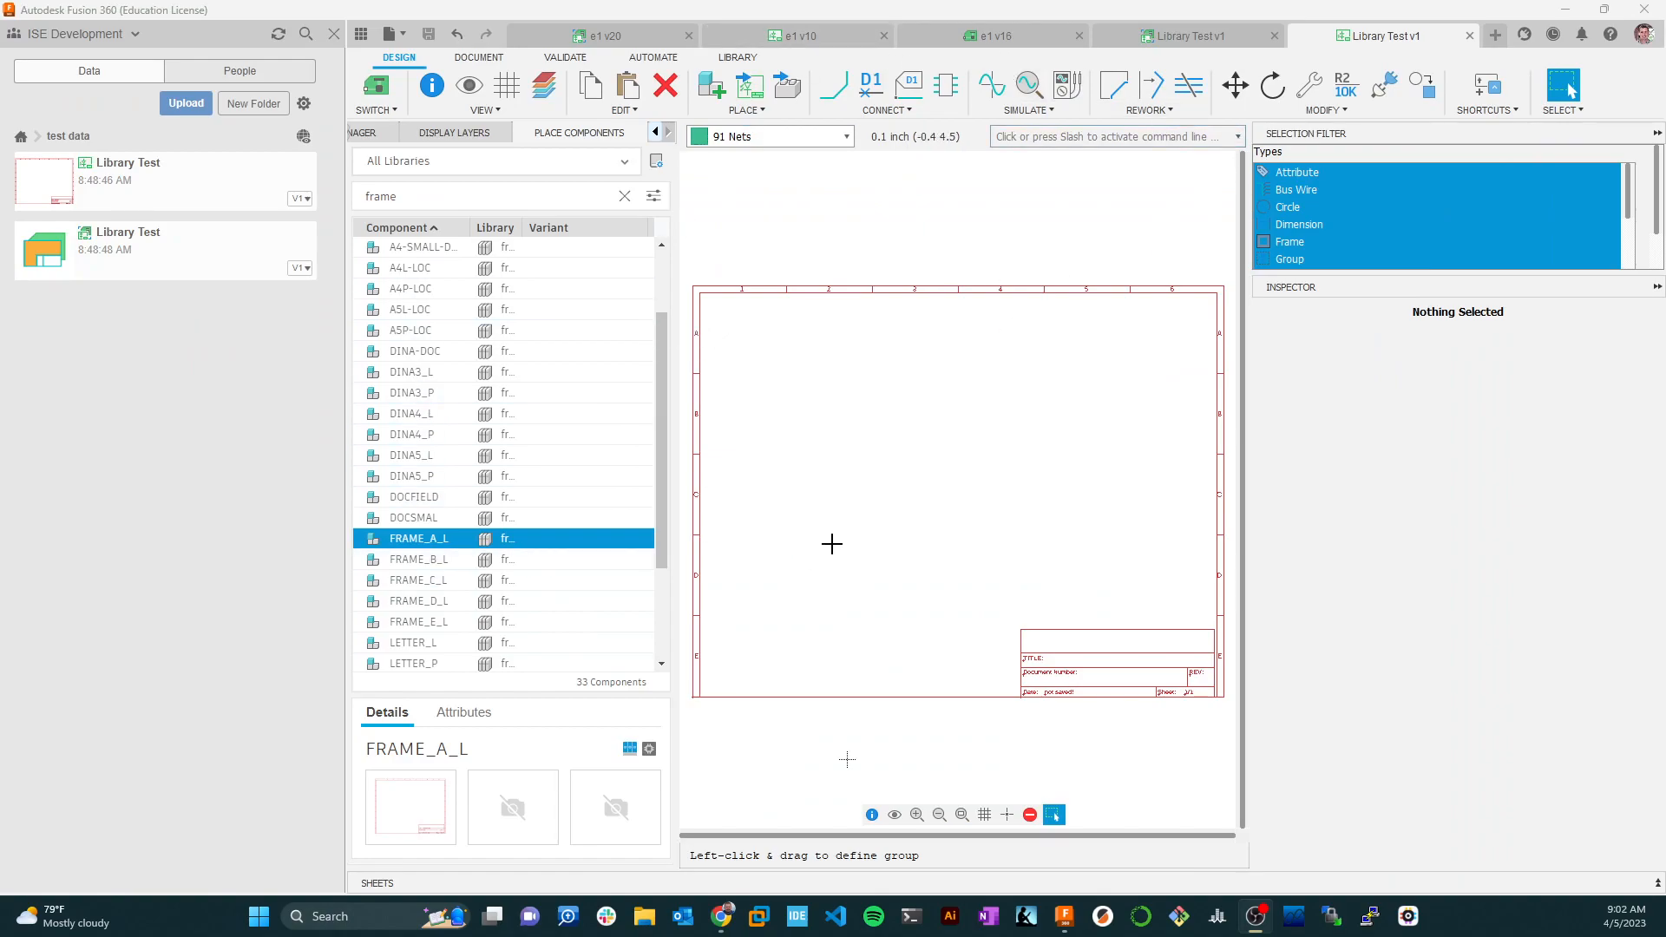
mouse_move(925, 368)
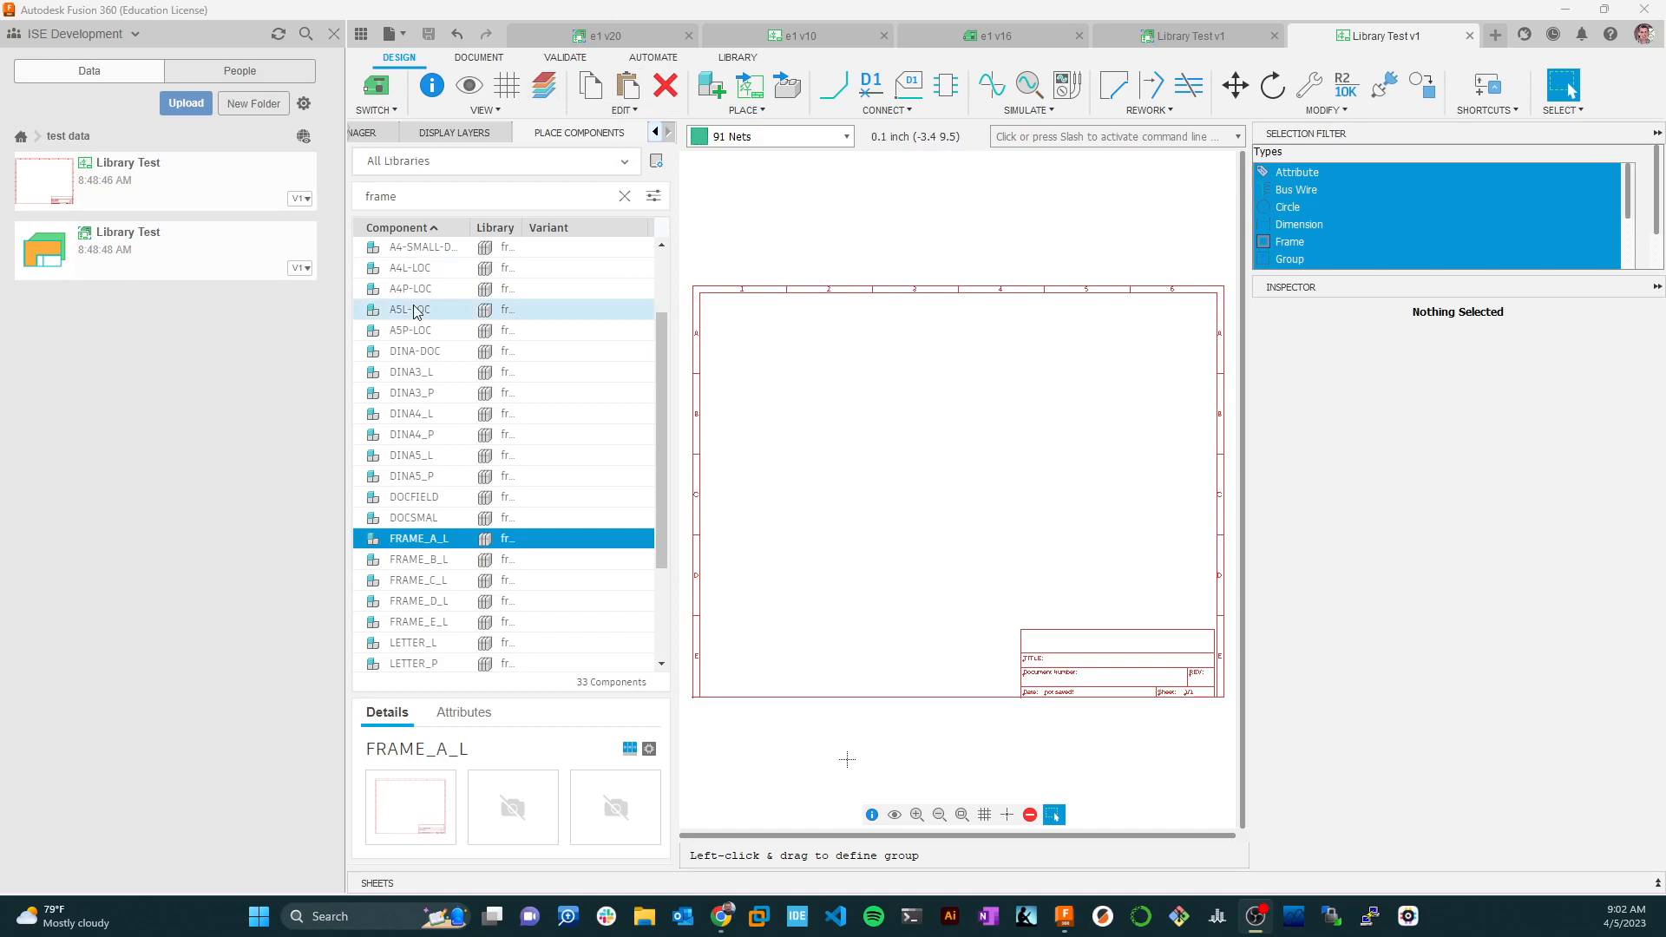
Step: Bring up the Library Manager from the LIBRARY ribbon tools
left_click(735, 57)
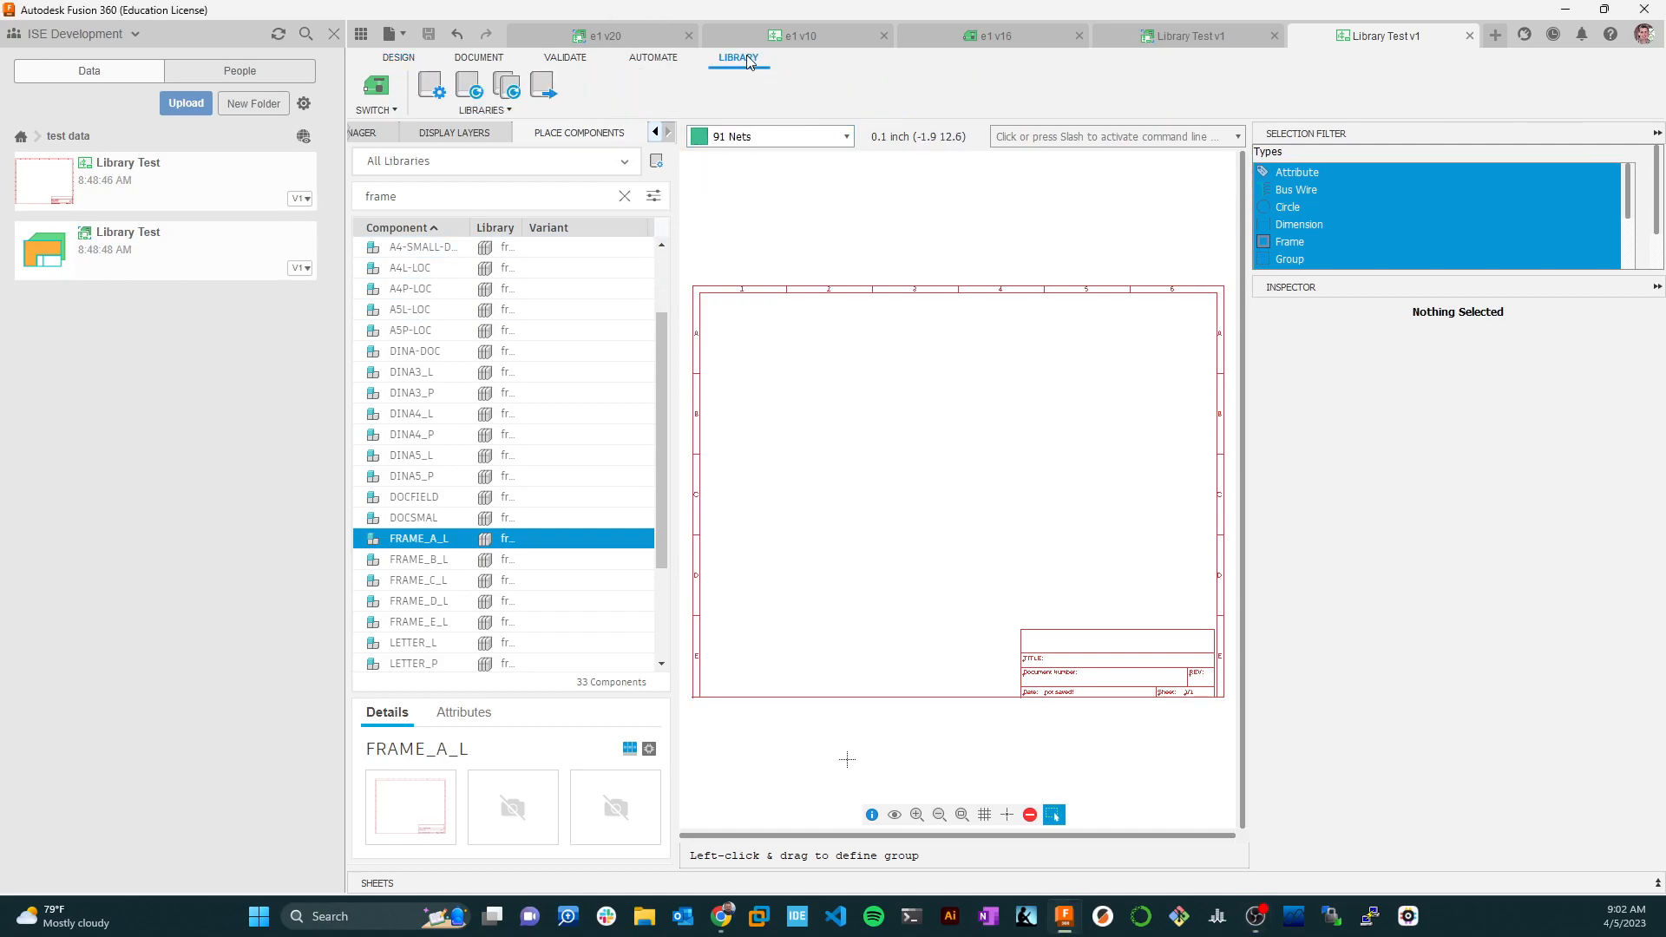
left_click(431, 85)
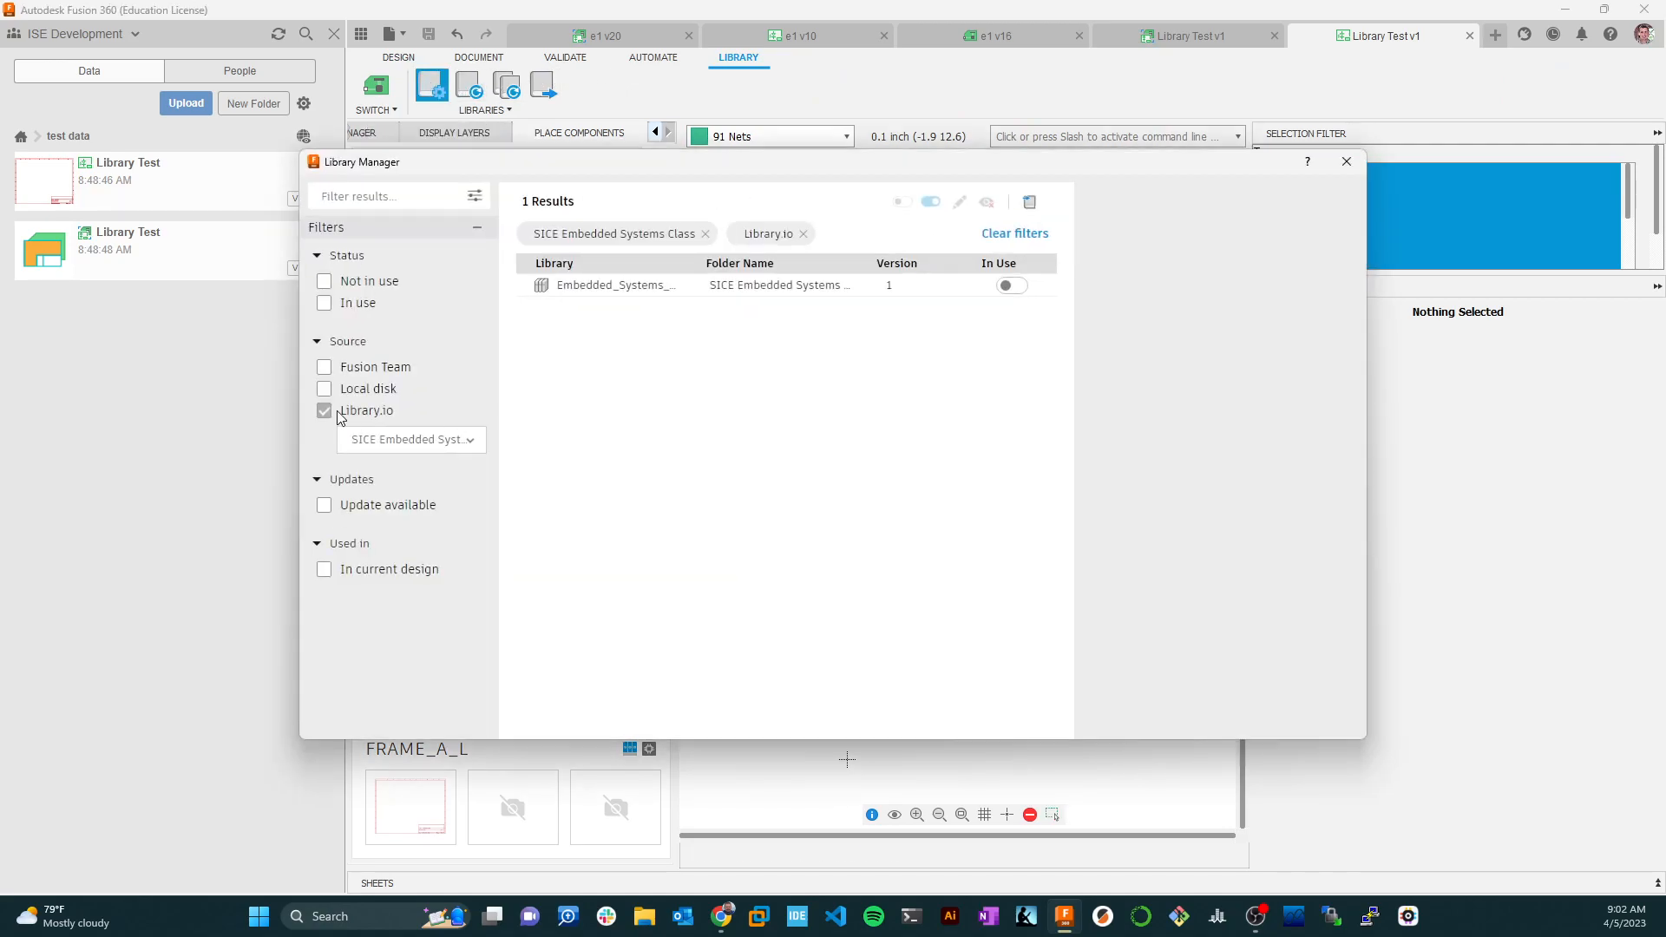
left_click(704, 232)
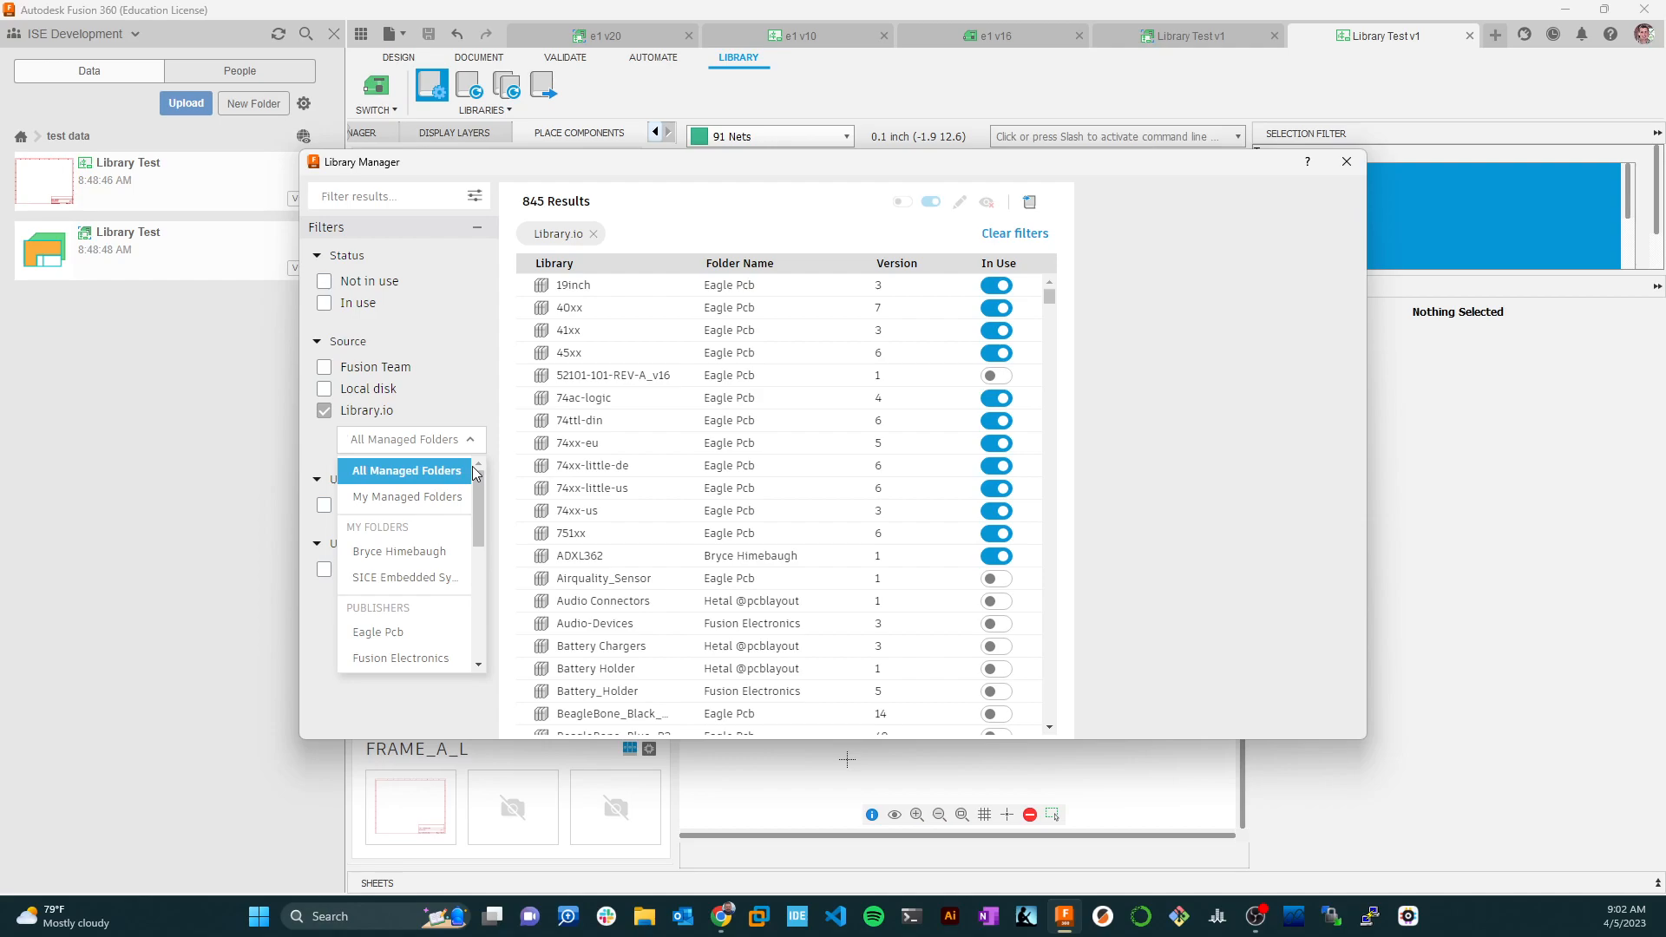
mouse_move(406, 497)
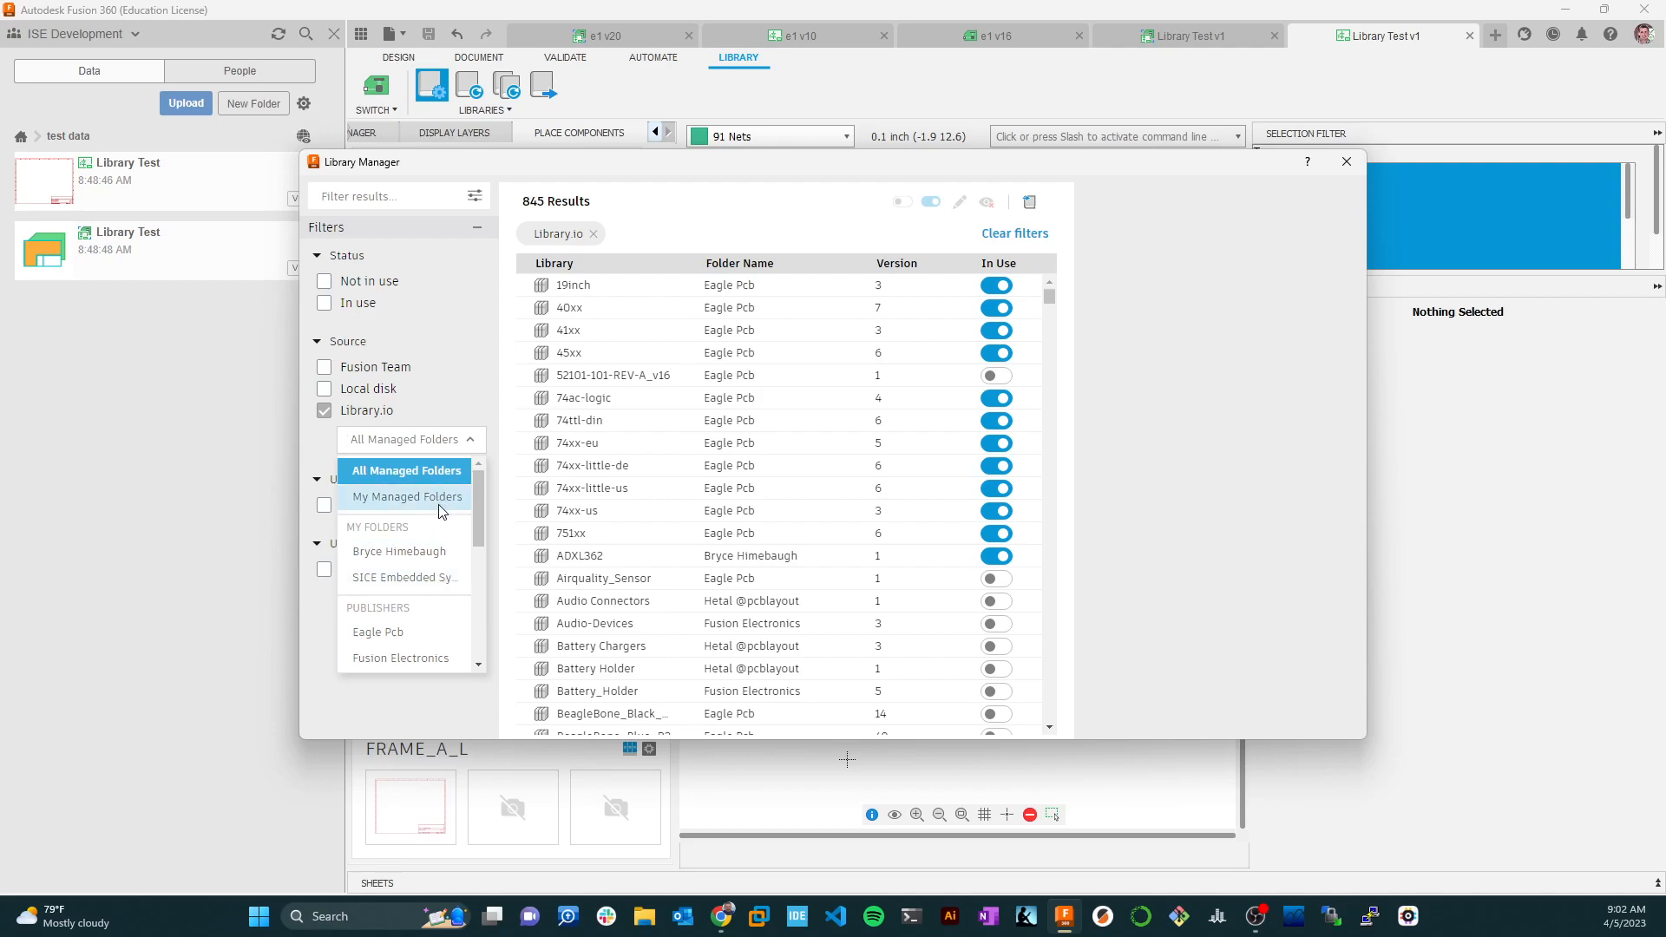
mouse_move(439, 577)
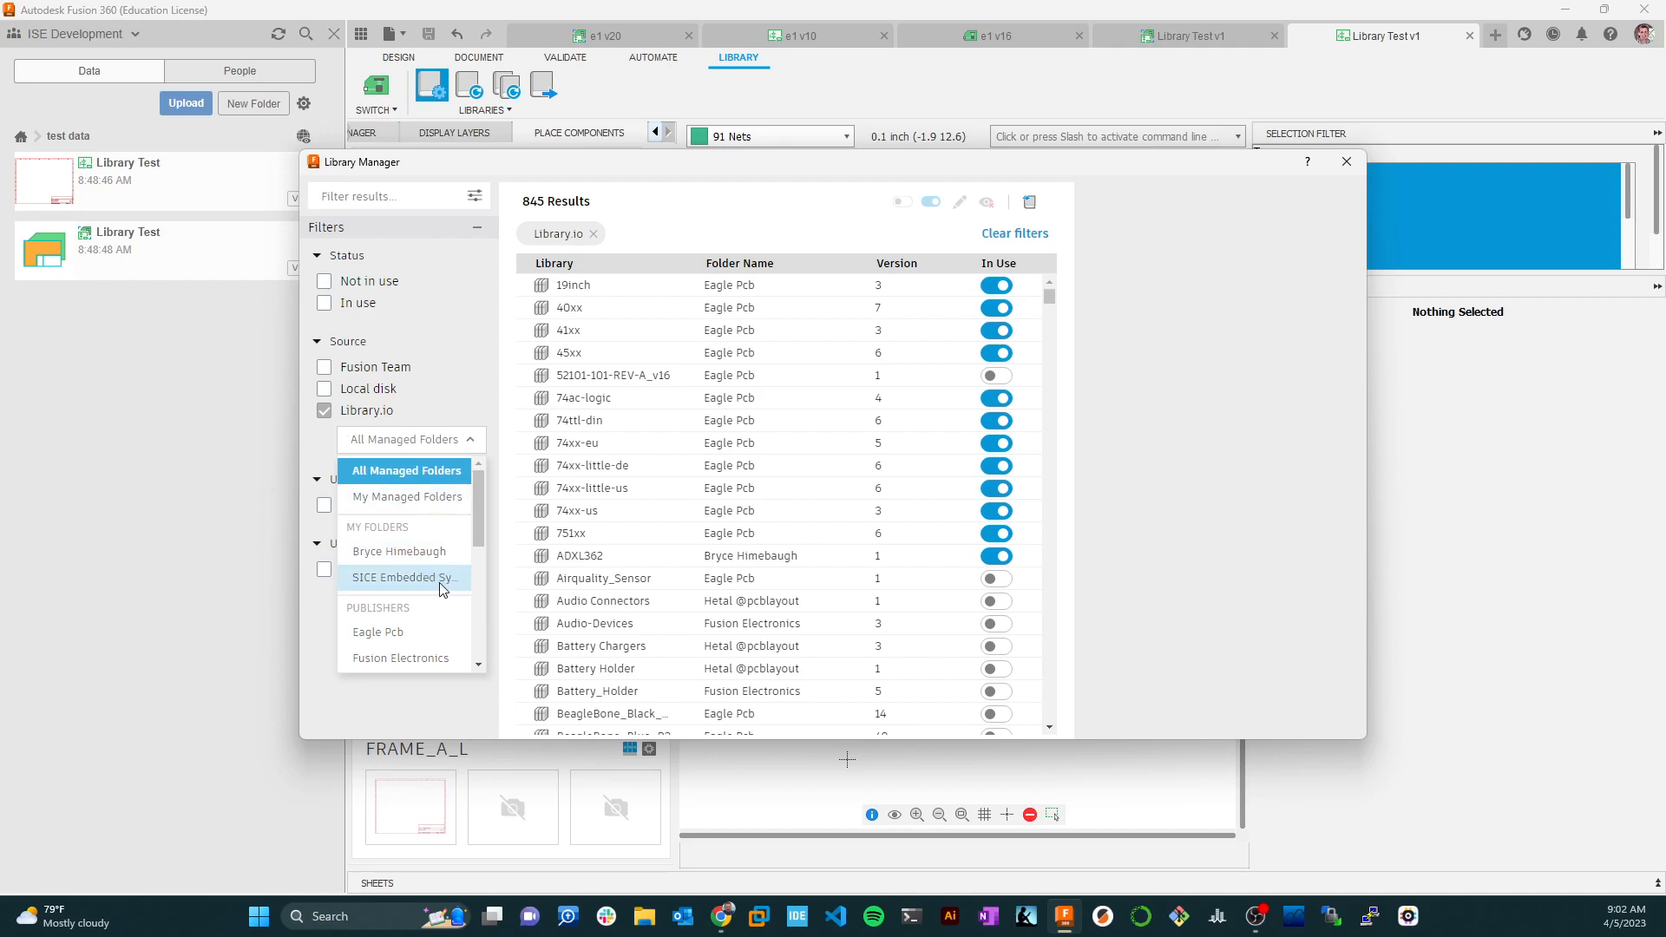
left_click(401, 576)
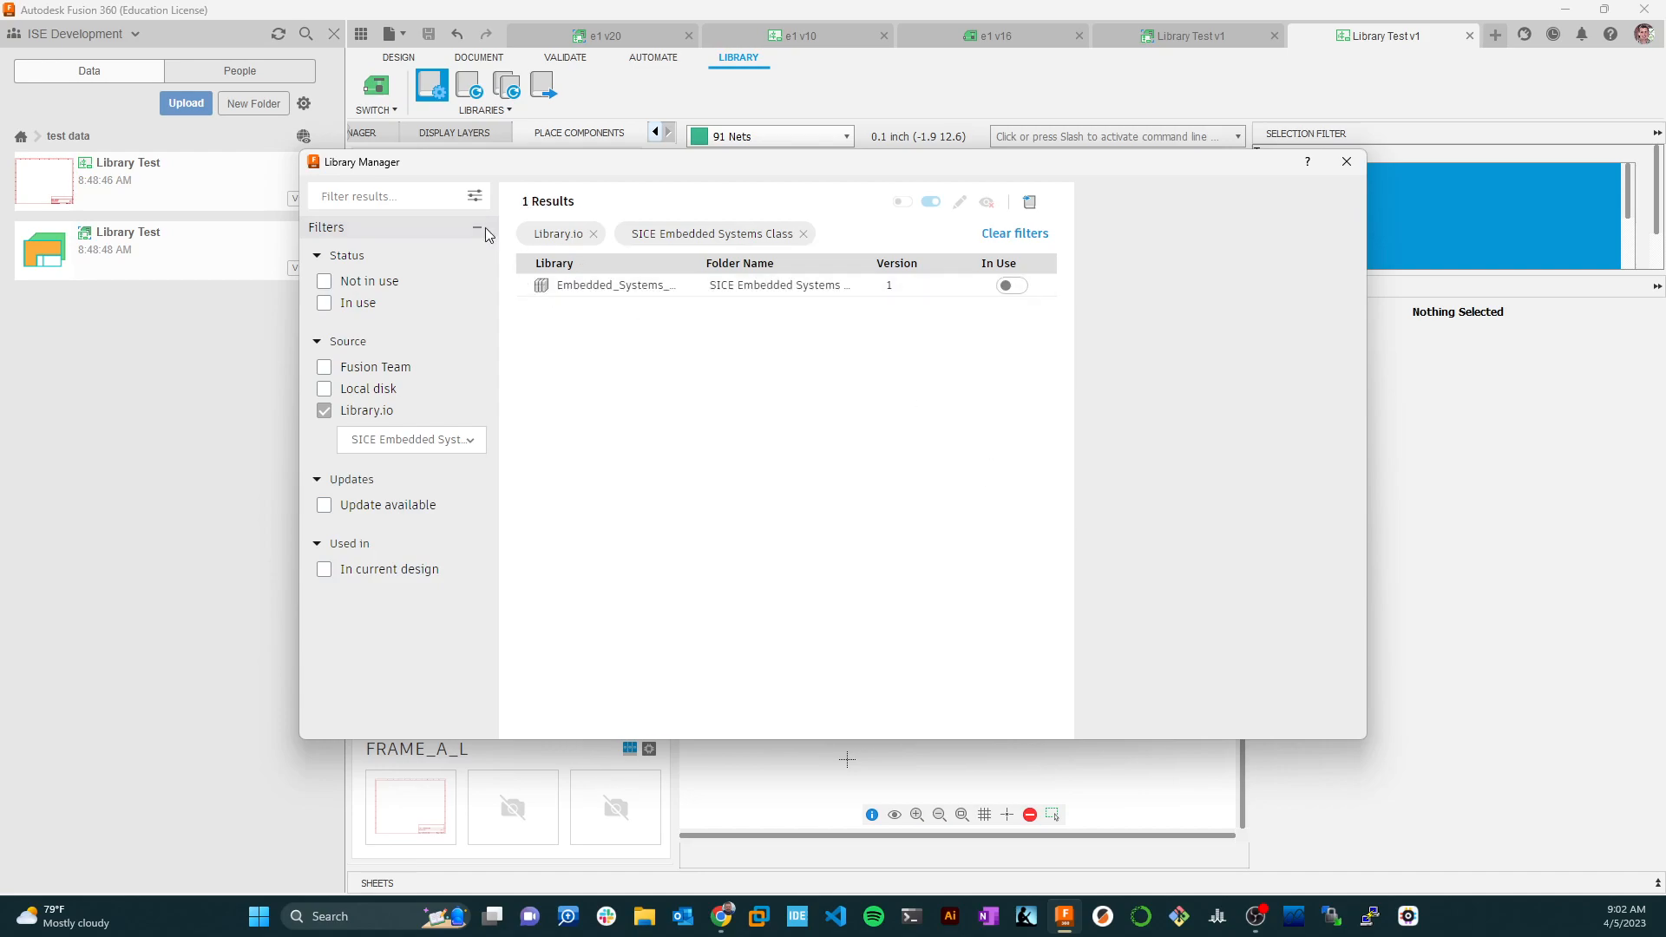
Step: Switch the Embedded_Systems library's In Use toggle on so it starts downloading
left_click(1006, 284)
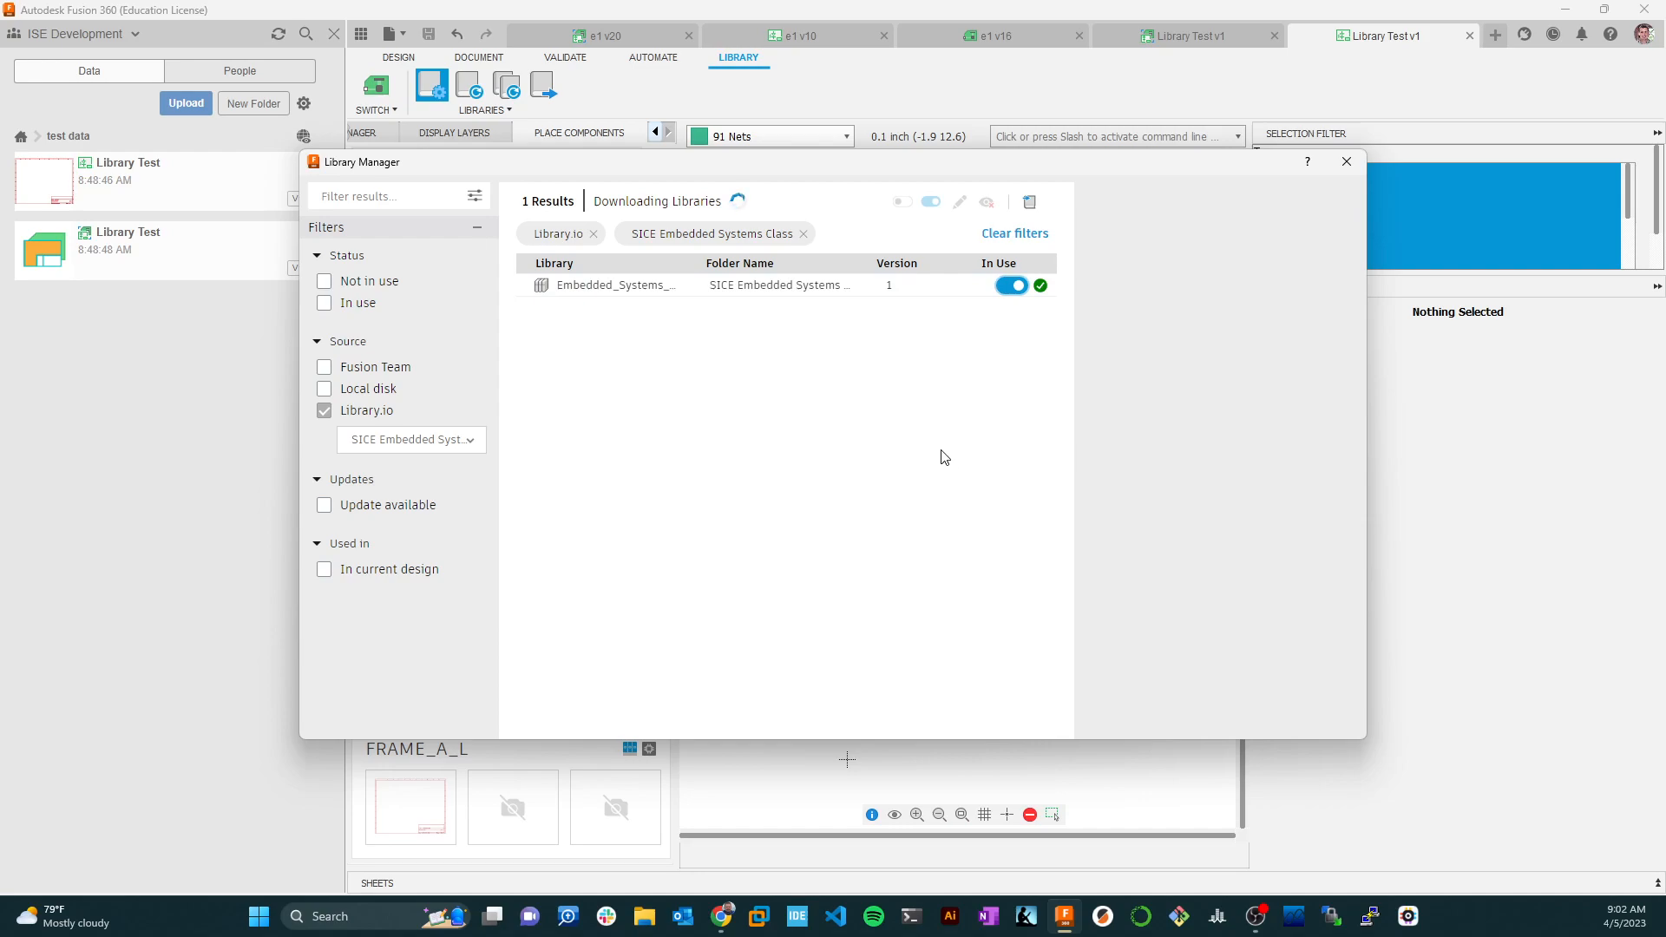
mouse_move(939, 401)
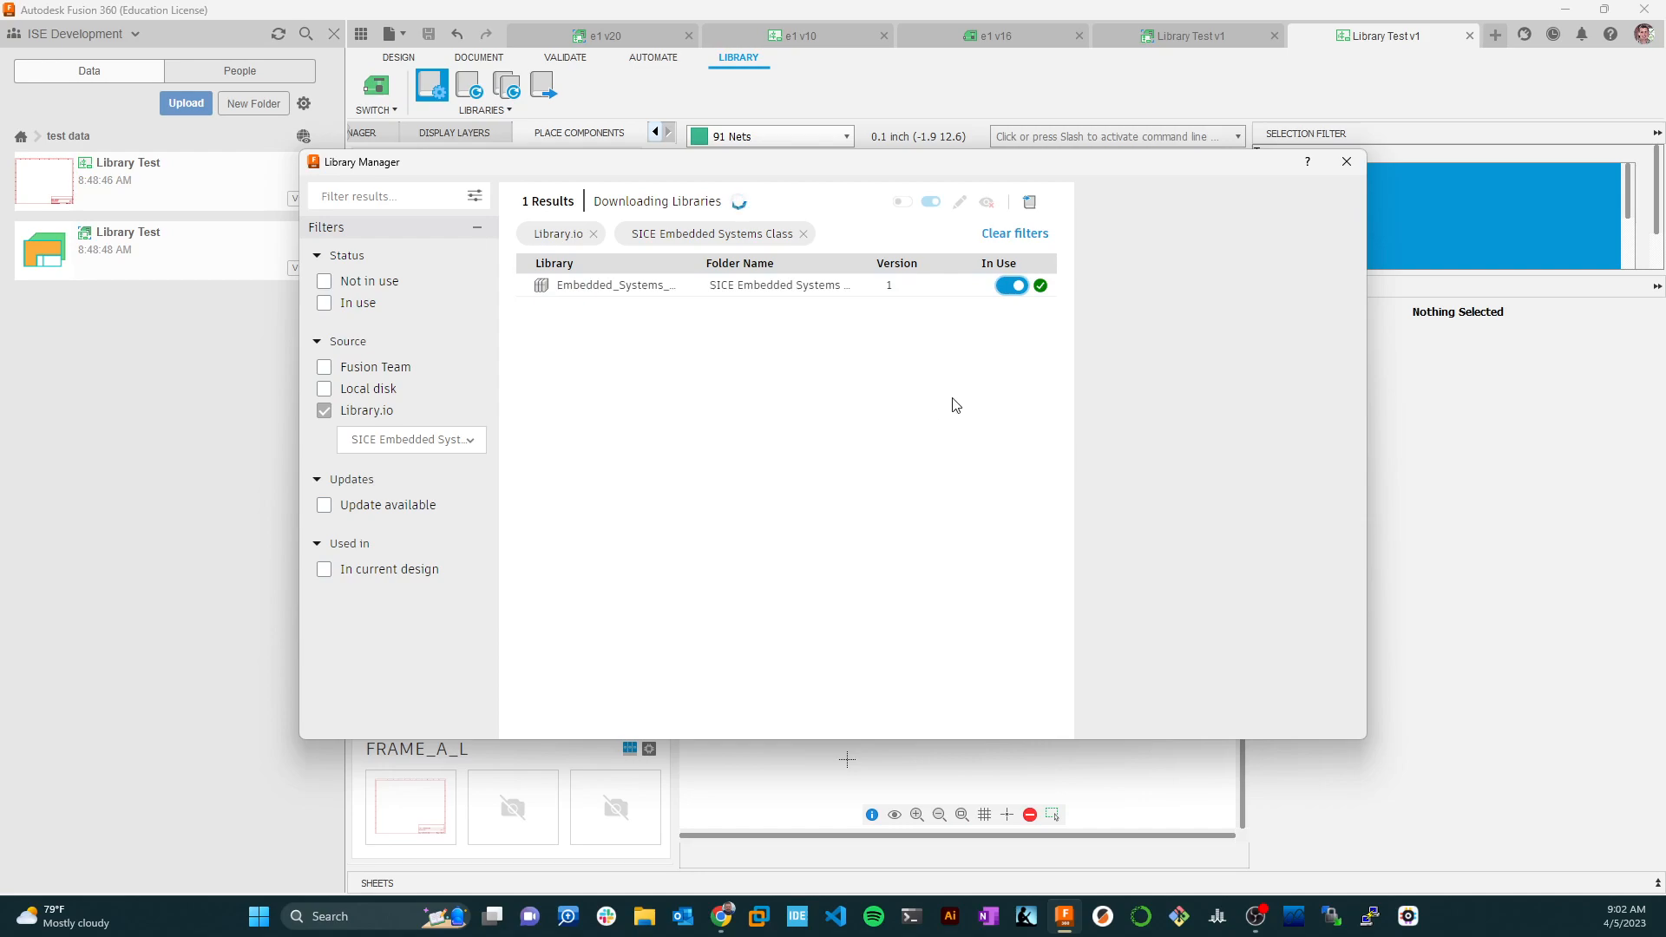
mouse_move(702, 215)
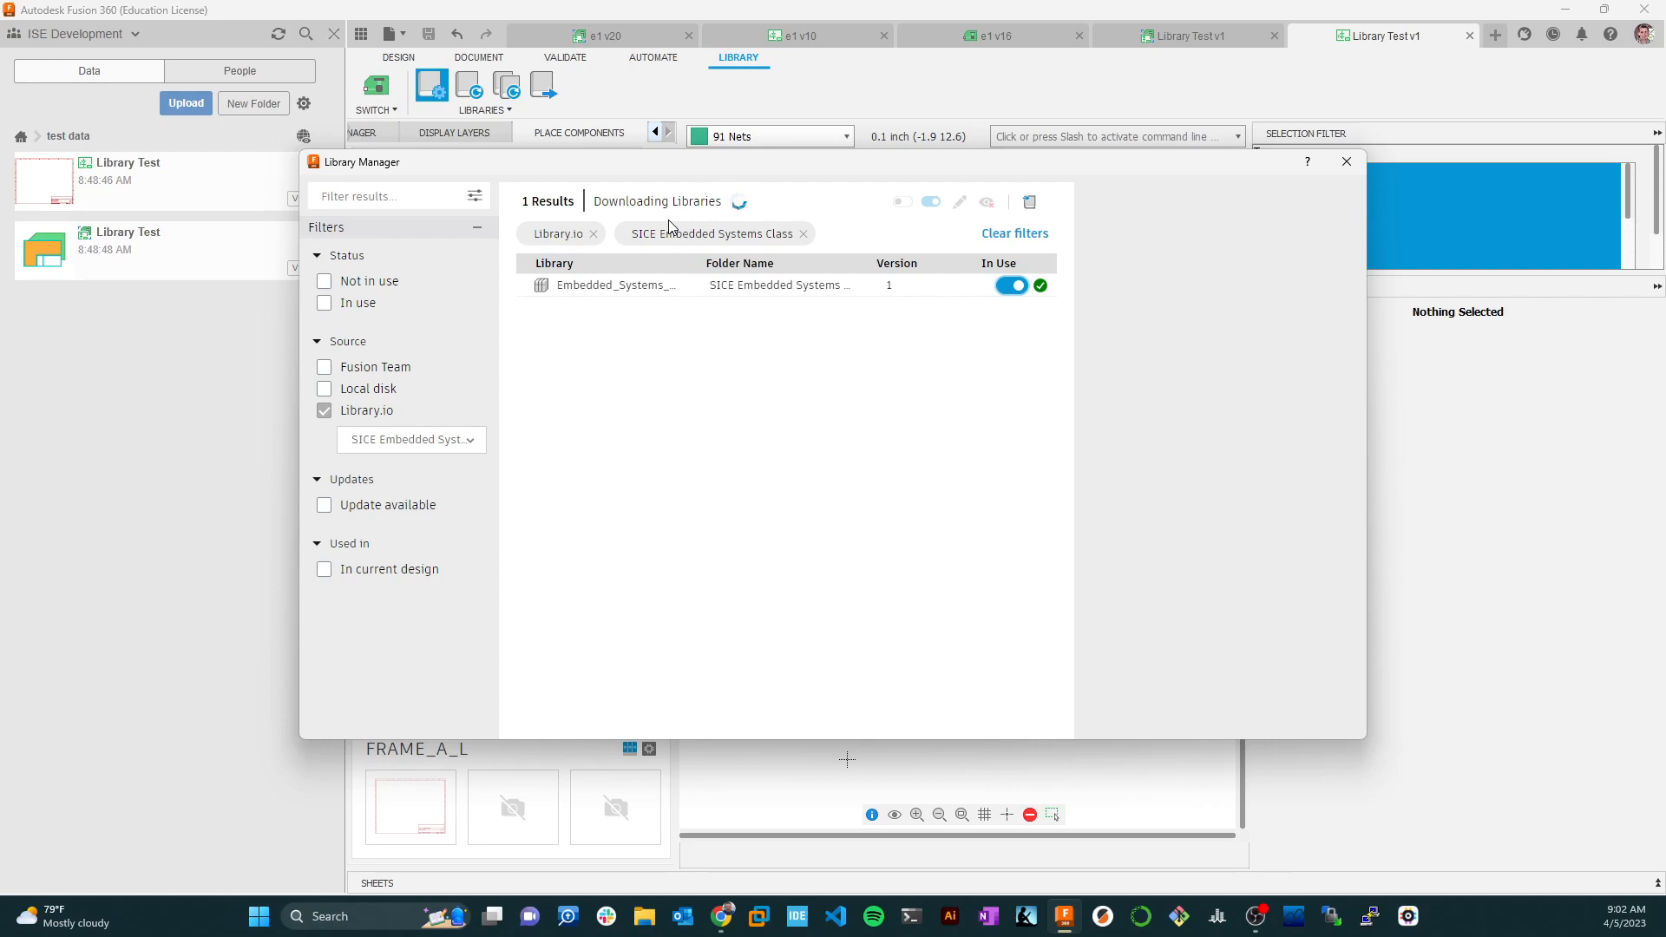
mouse_move(669, 311)
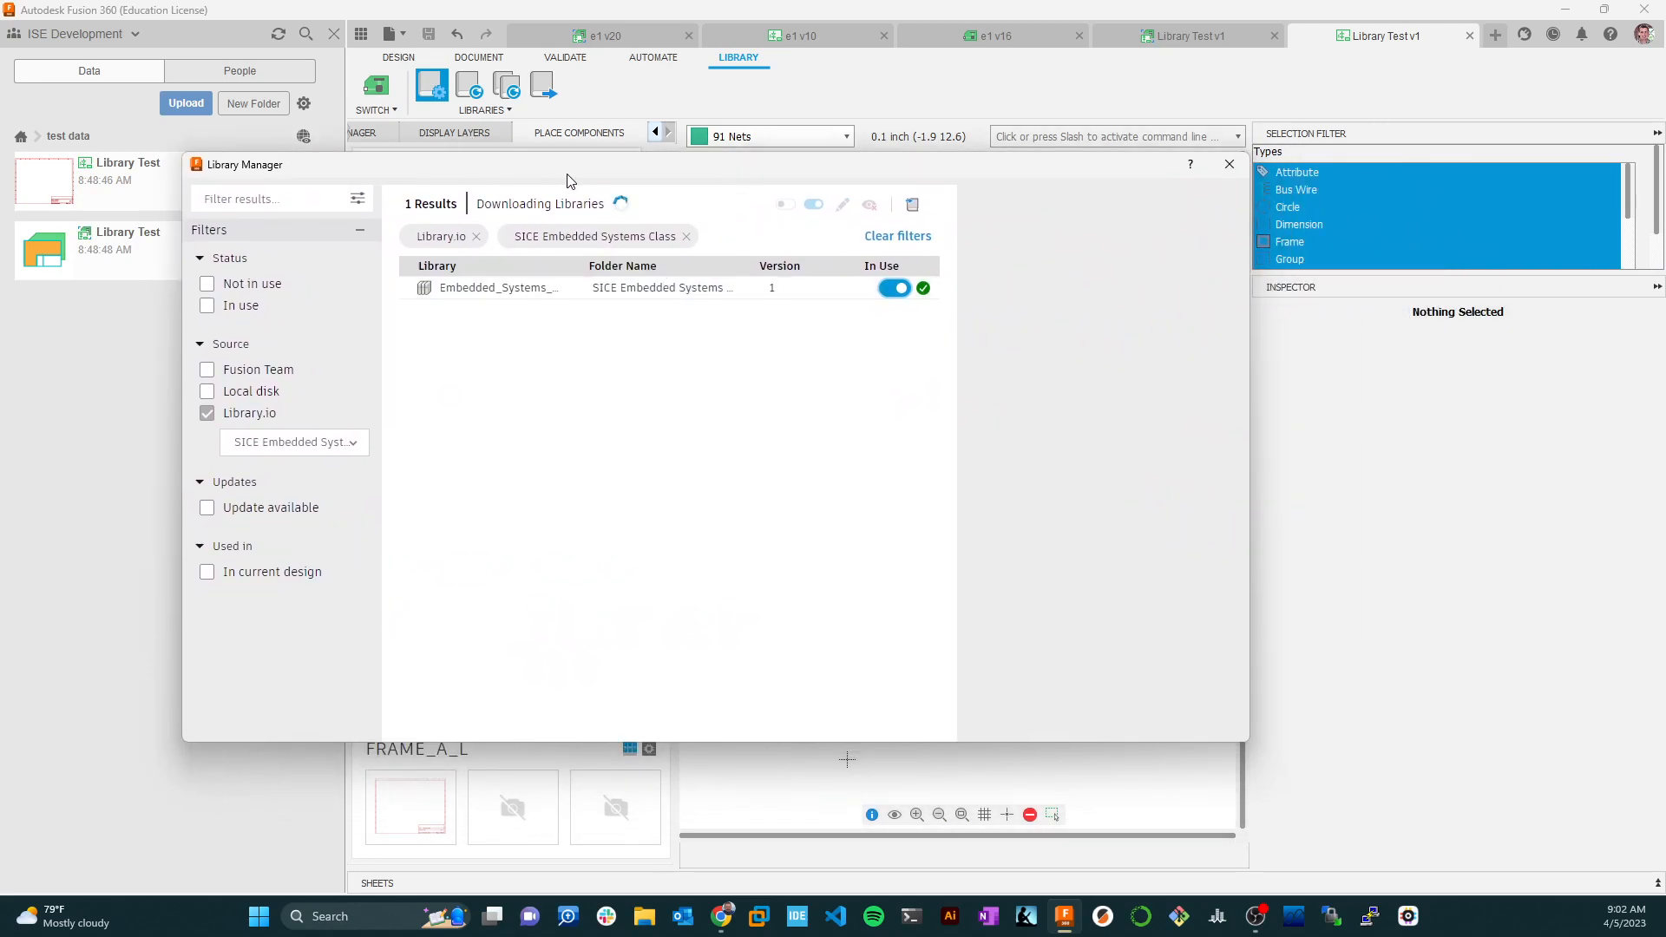
mouse_move(545, 224)
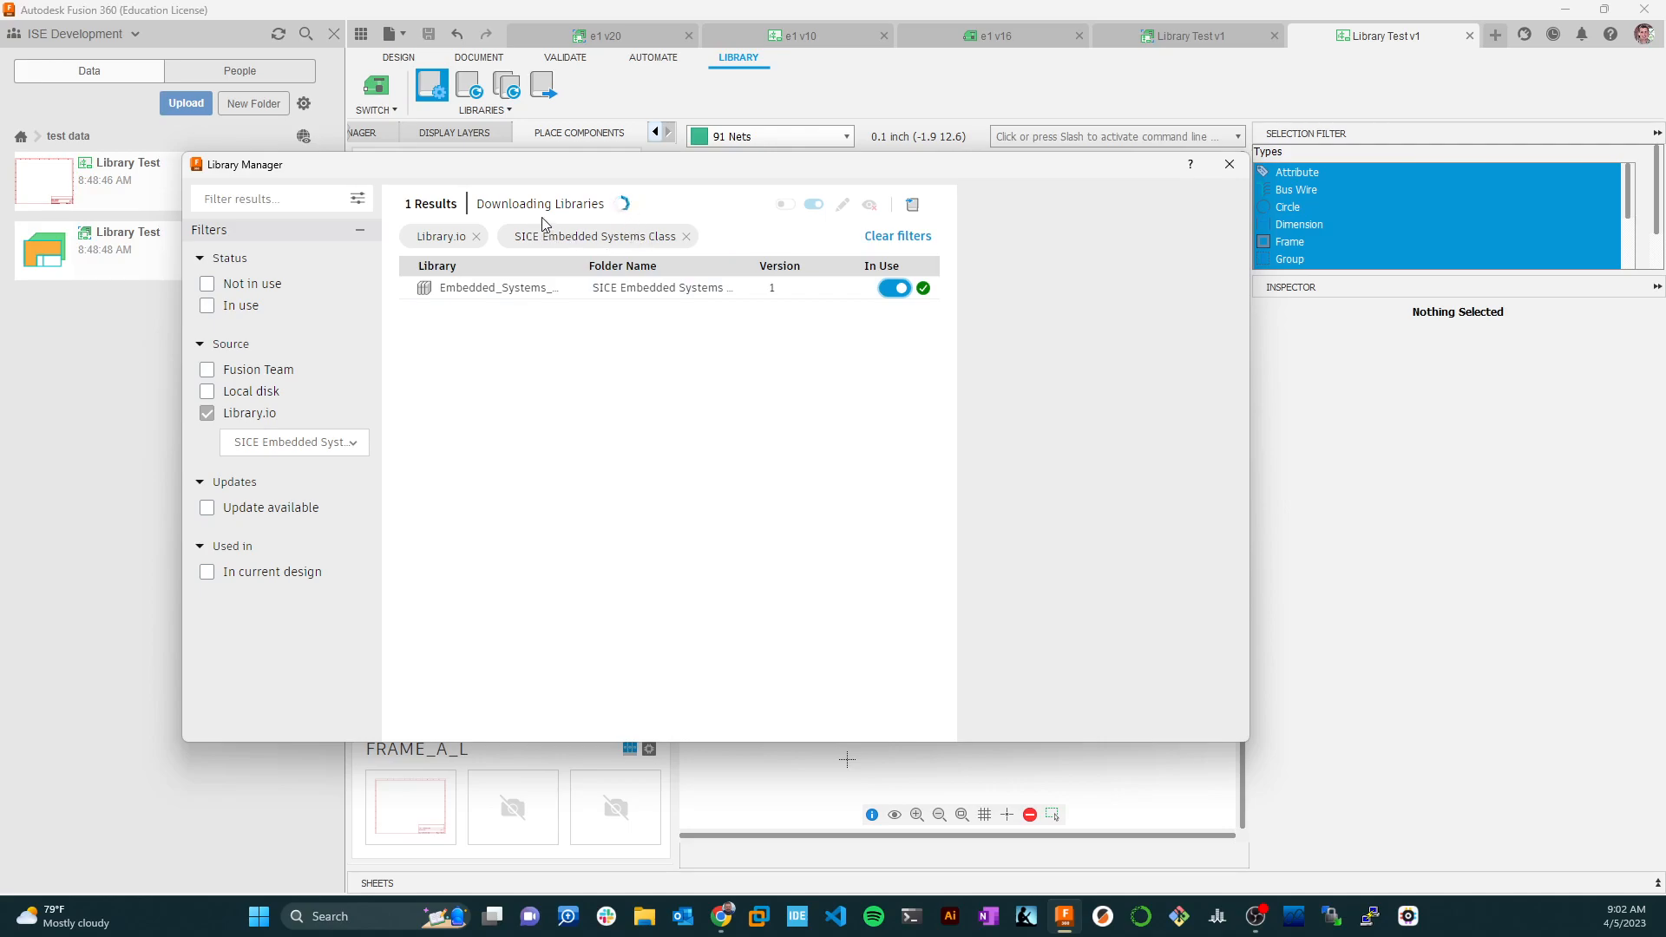
mouse_move(726, 316)
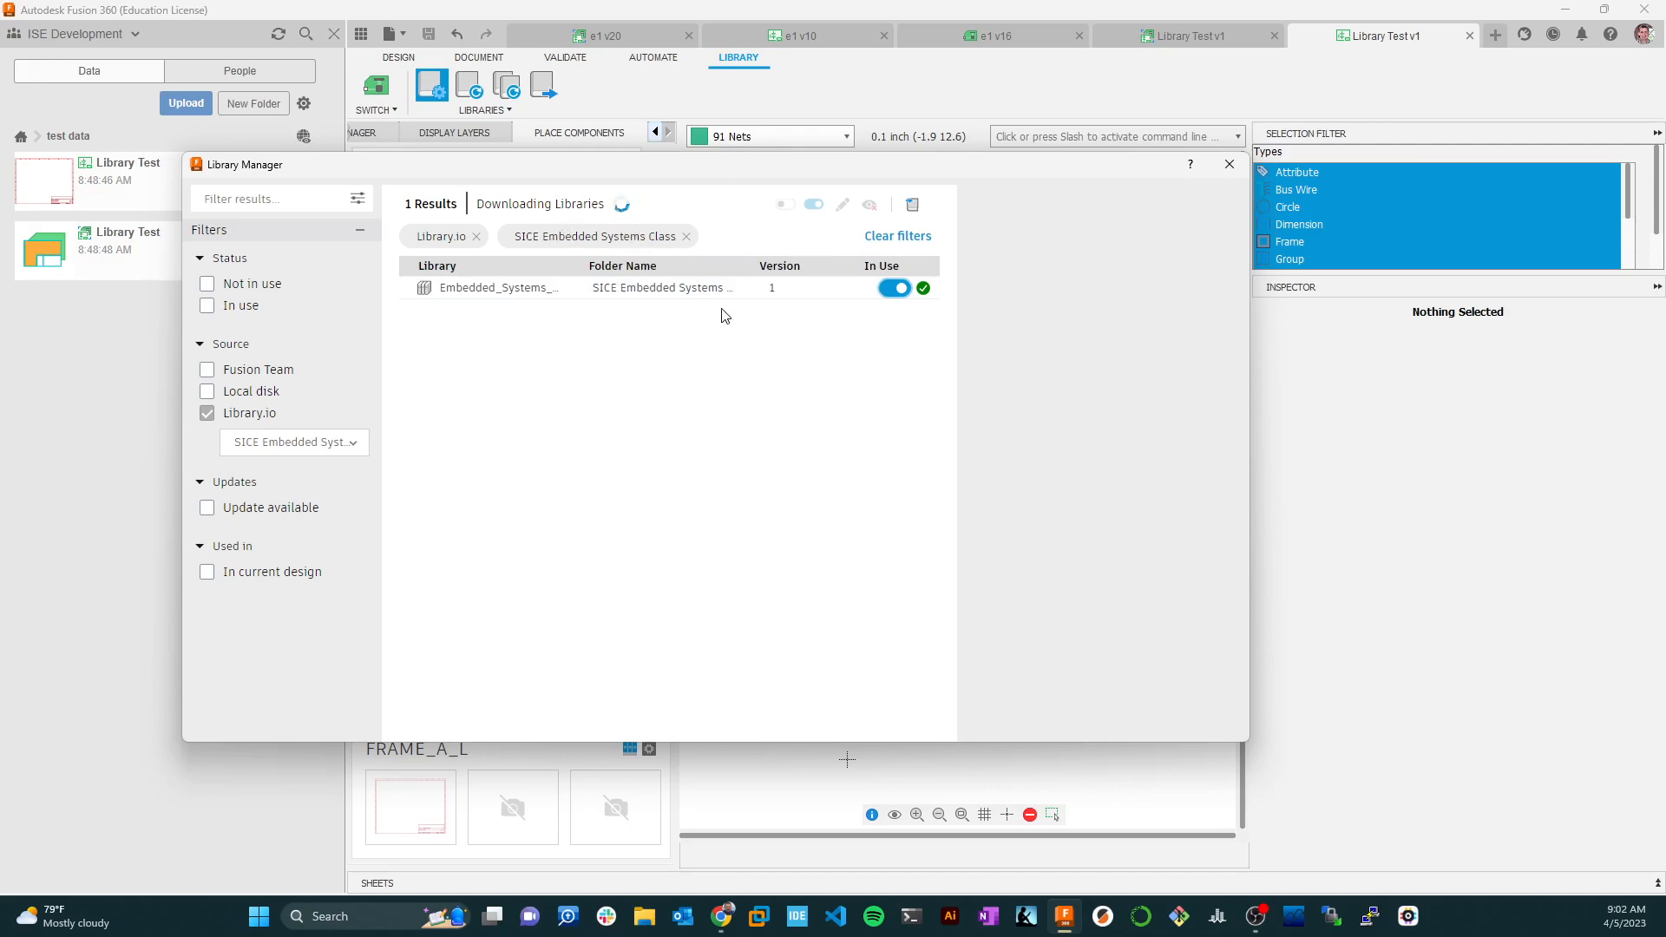
mouse_move(738, 179)
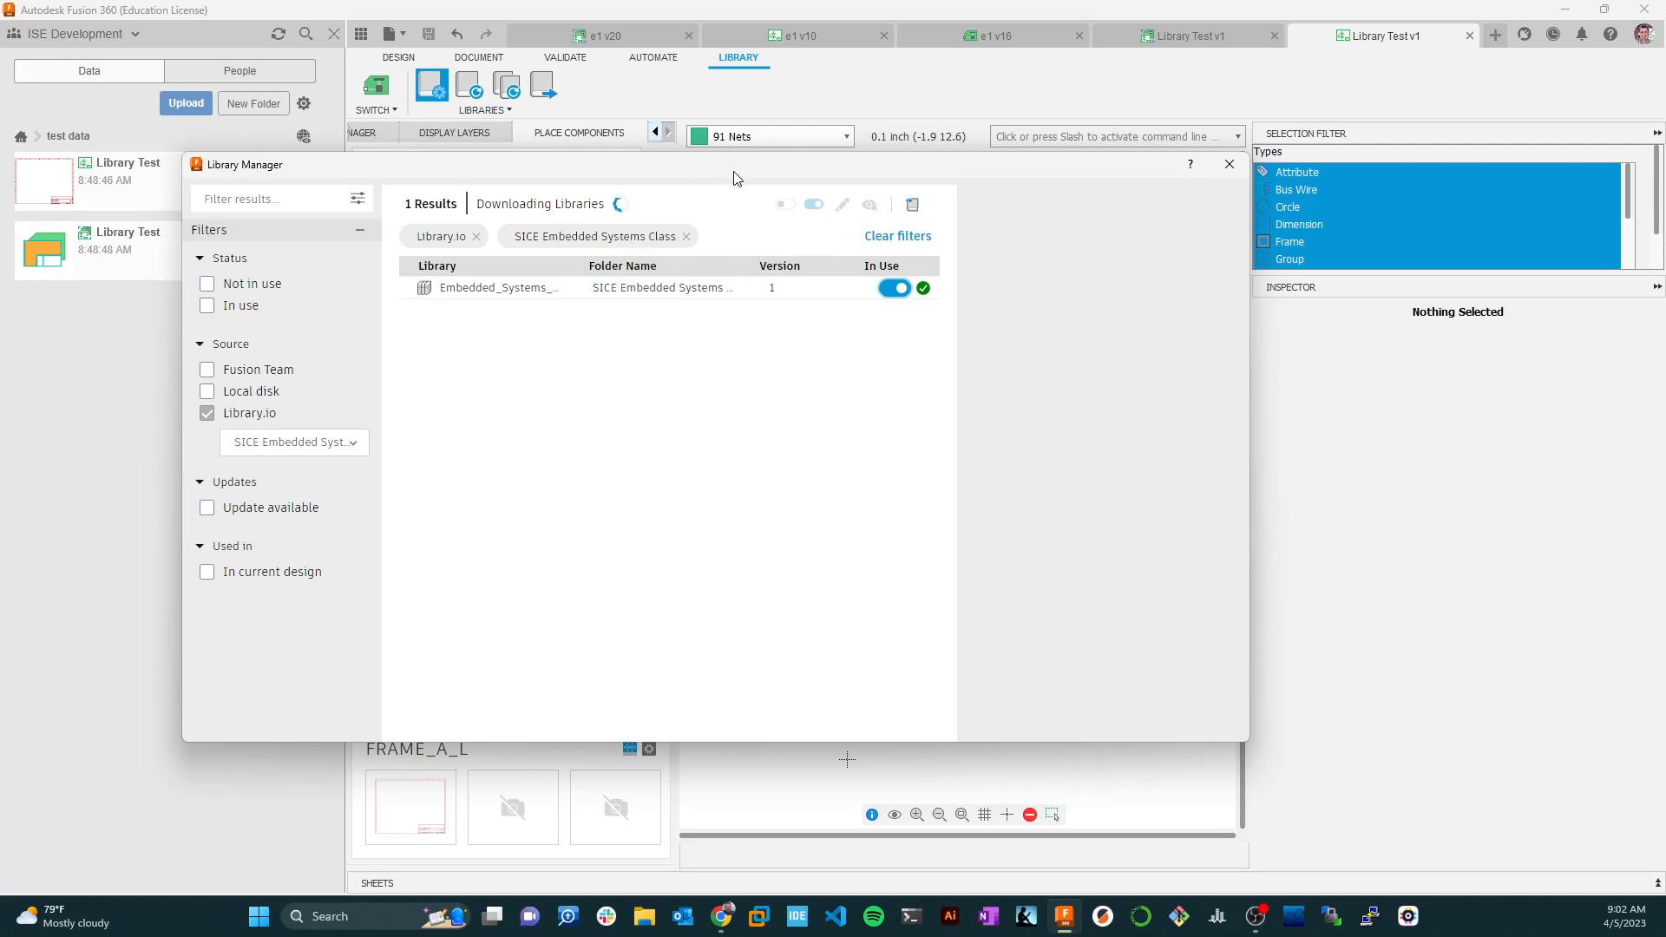